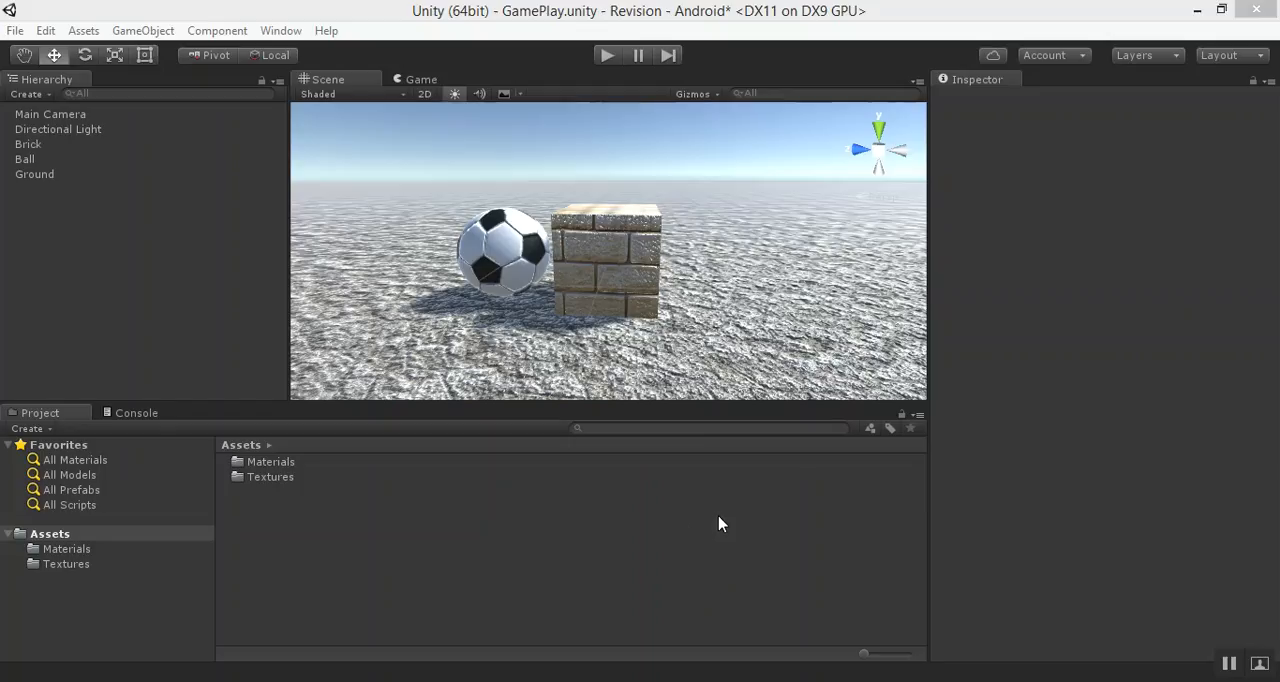
mouse_move(720, 458)
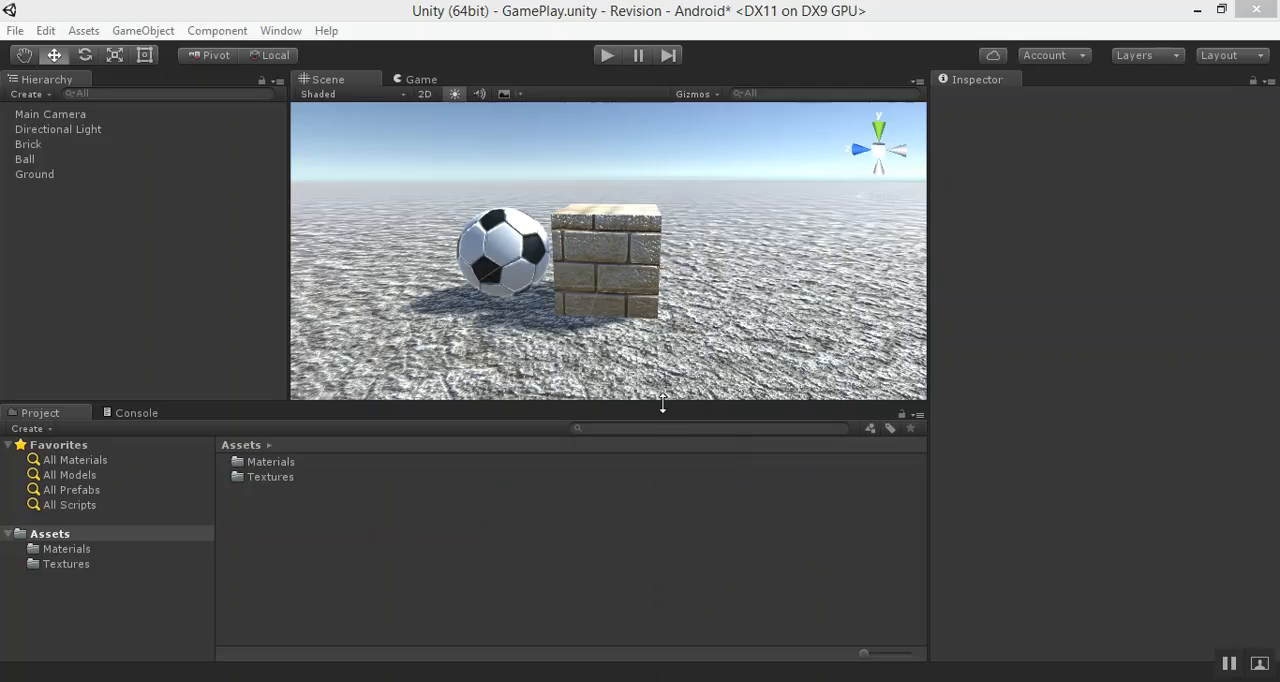
mouse_move(396, 584)
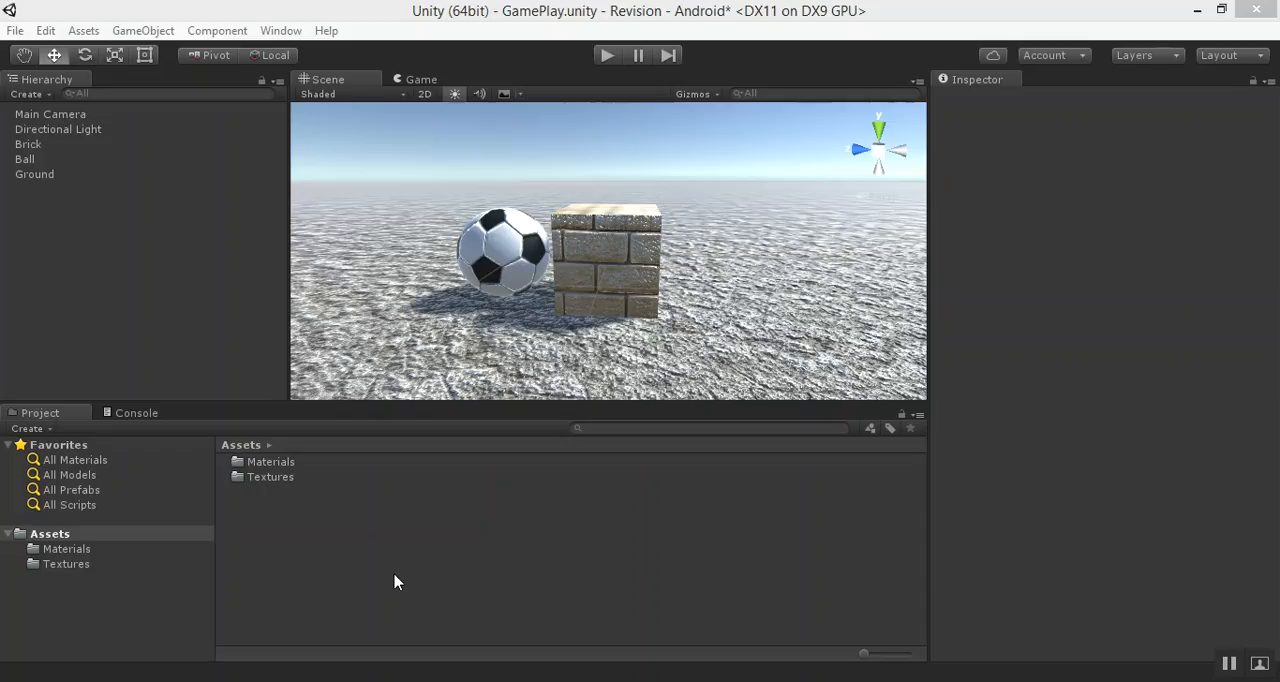
mouse_move(412, 584)
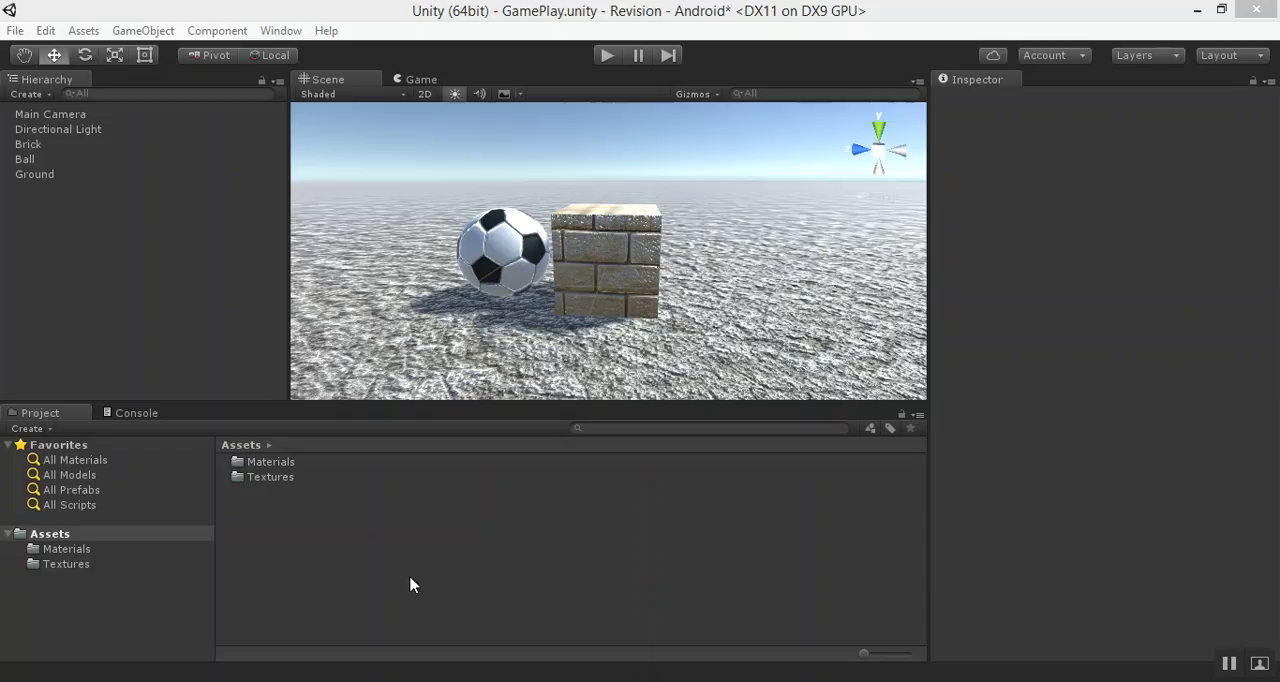
mouse_move(192, 332)
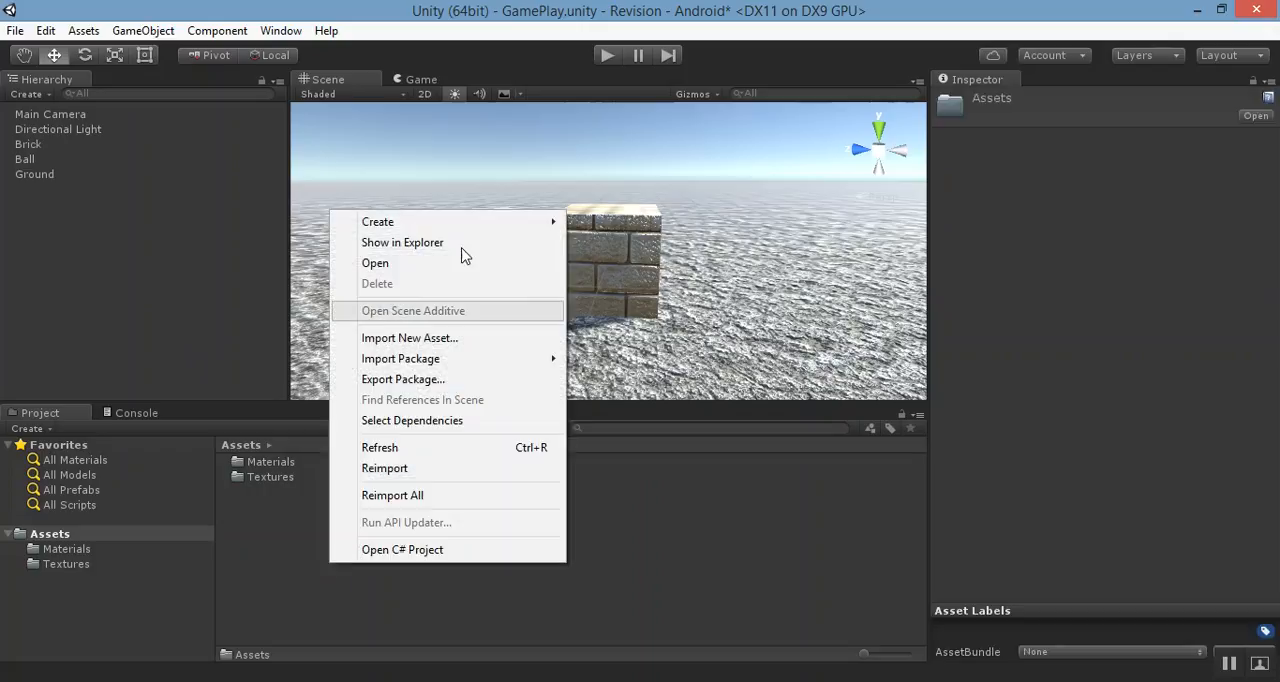
- Create a Prefabs folder in Assets and move the Ball and Brick into it as prefabs
left_click(376, 220)
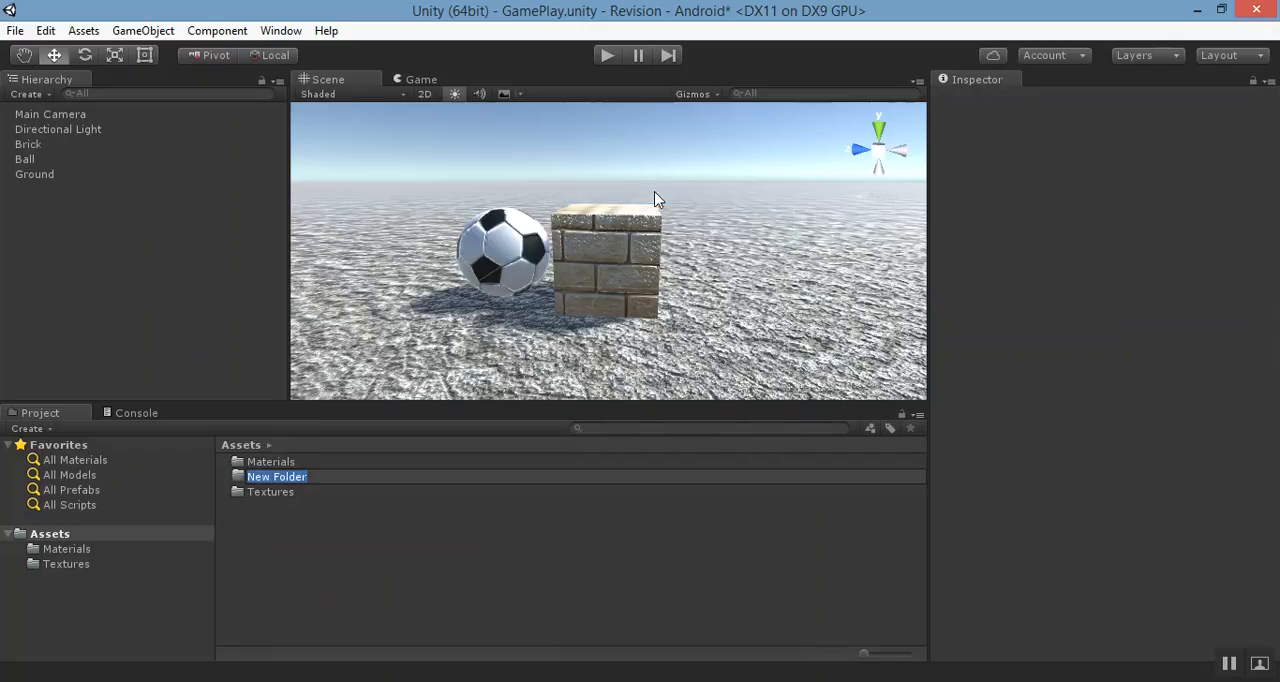
type("Prefabs")
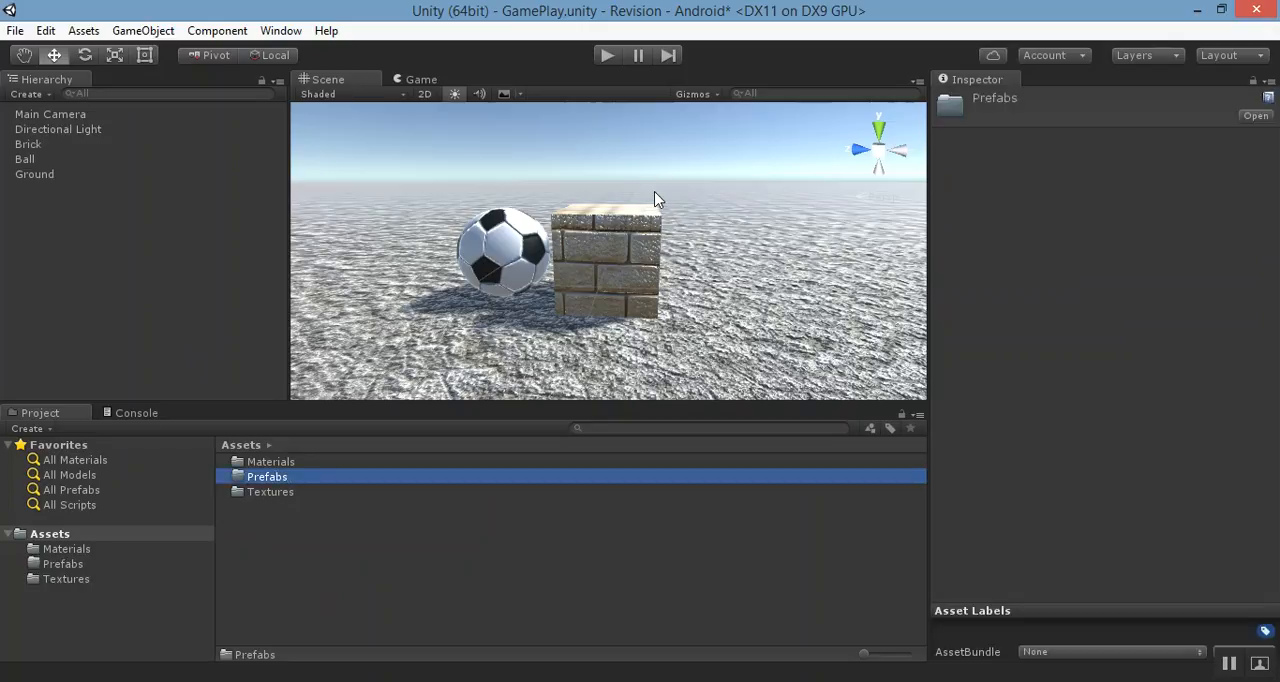
double_click(268, 476)
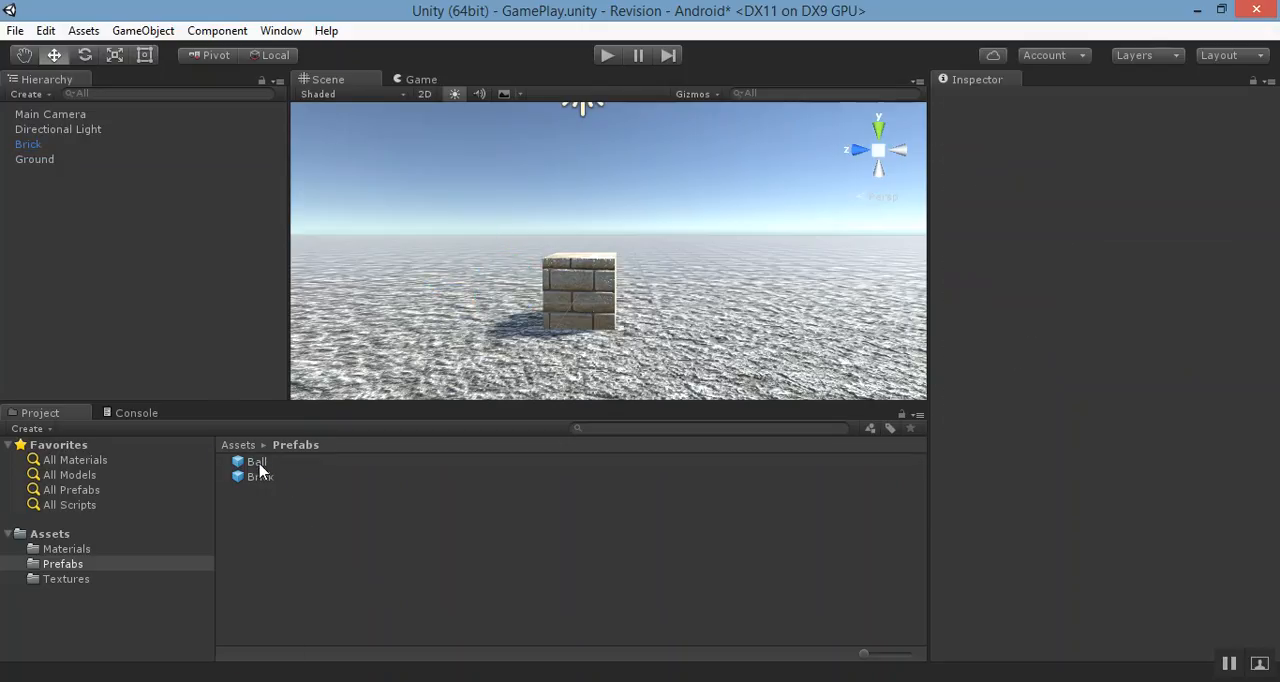
left_click_drag(256, 460, 500, 290)
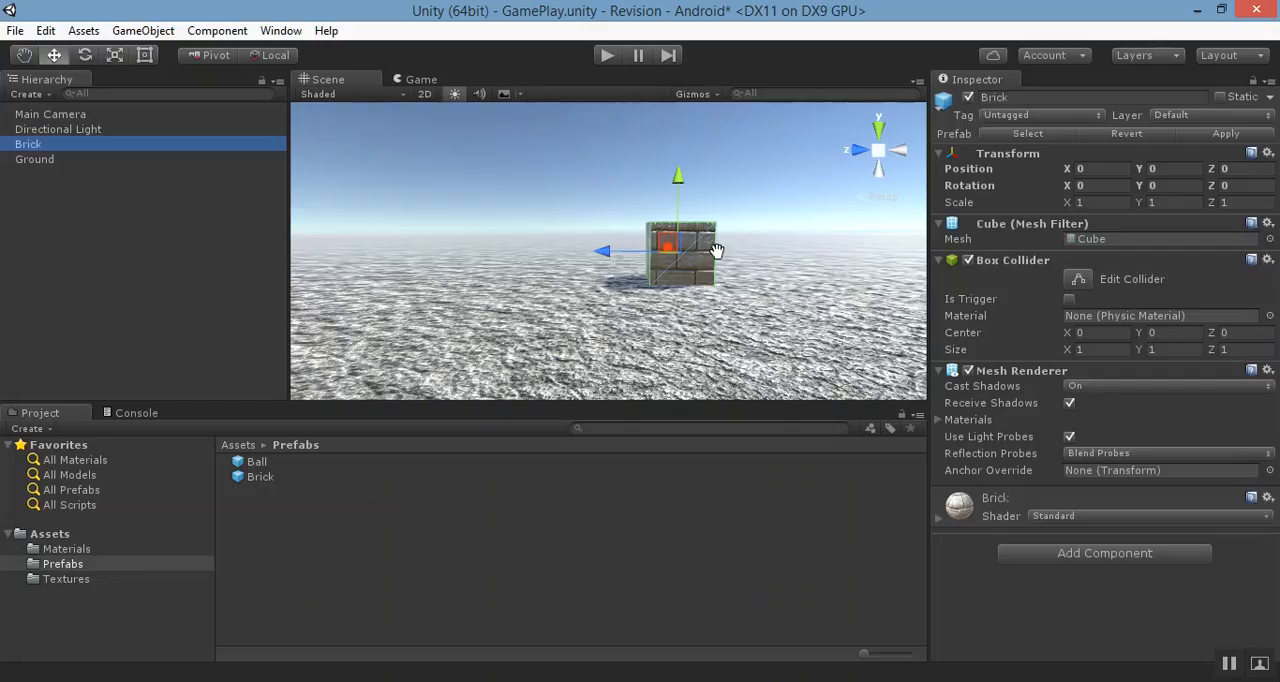
left_click(72, 244)
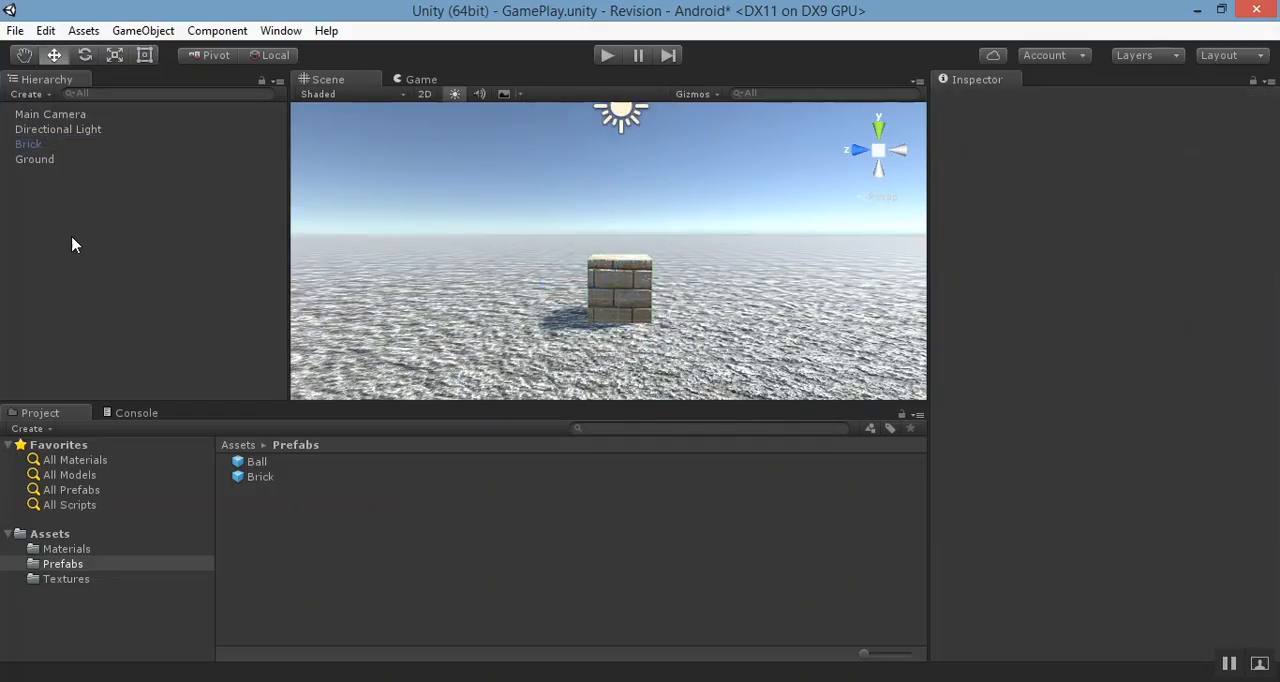
mouse_move(736, 304)
type("Row")
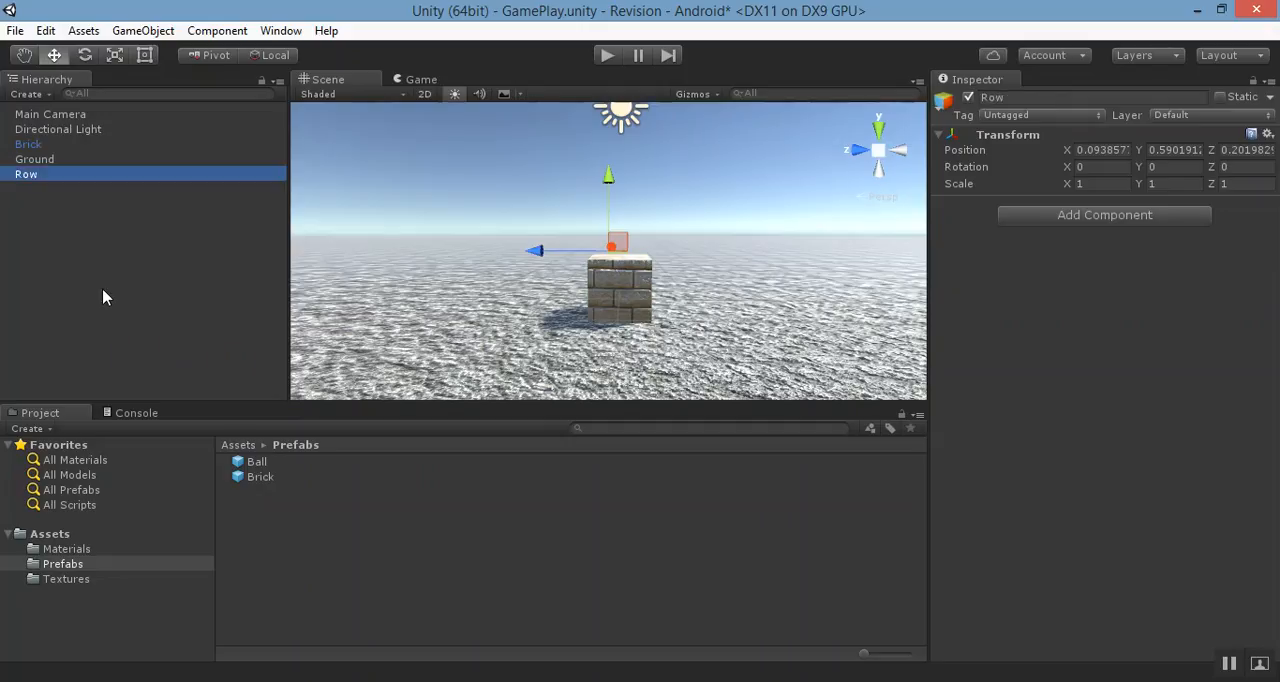
- Select the Brick object ready to be duplicated four times
left_click(28, 144)
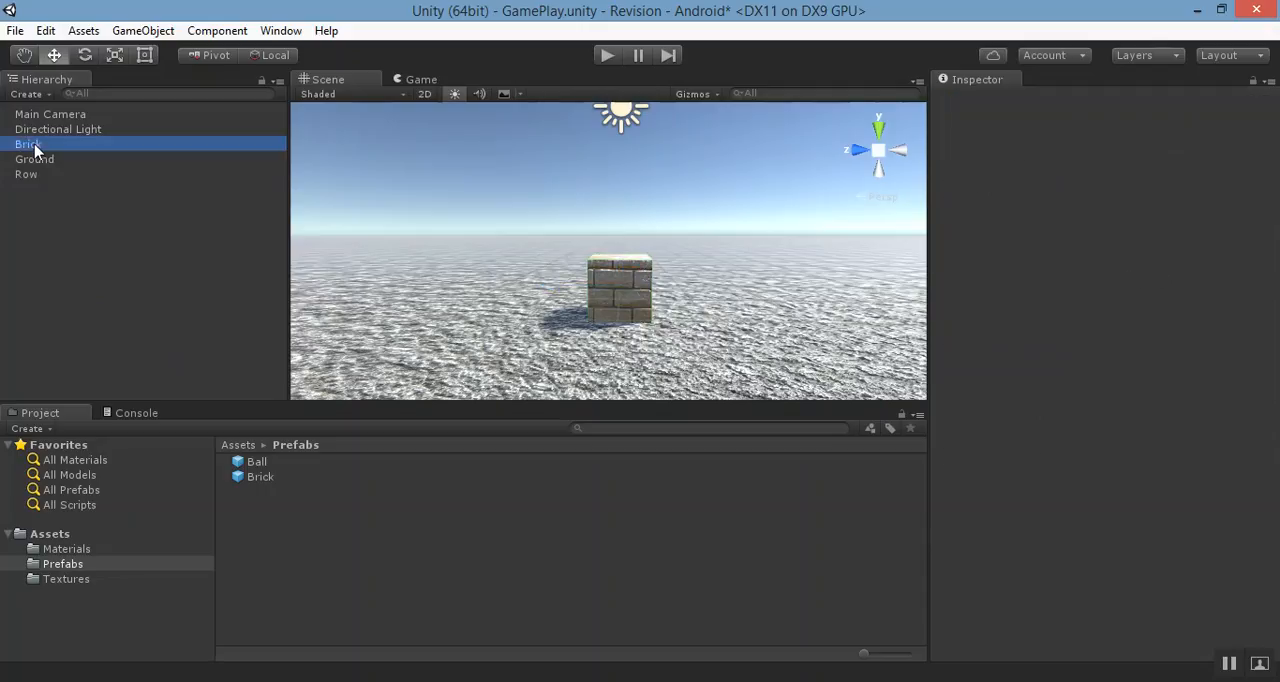
left_click(28, 144)
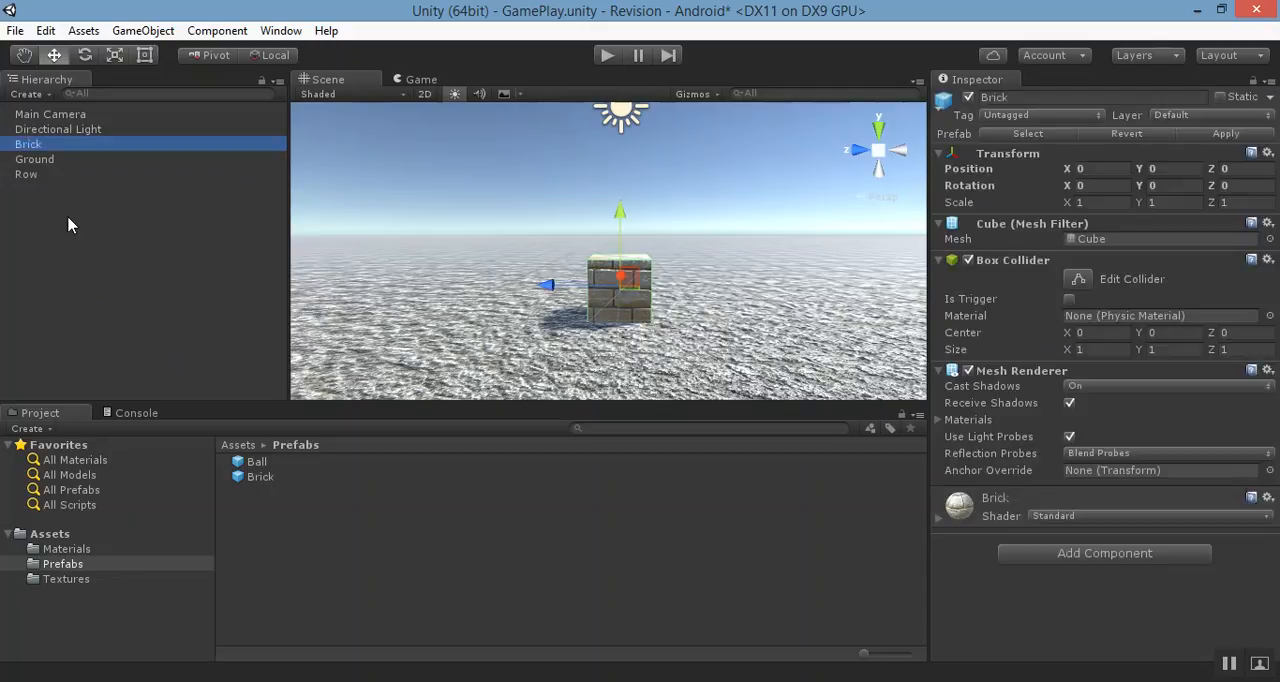
mouse_move(96, 266)
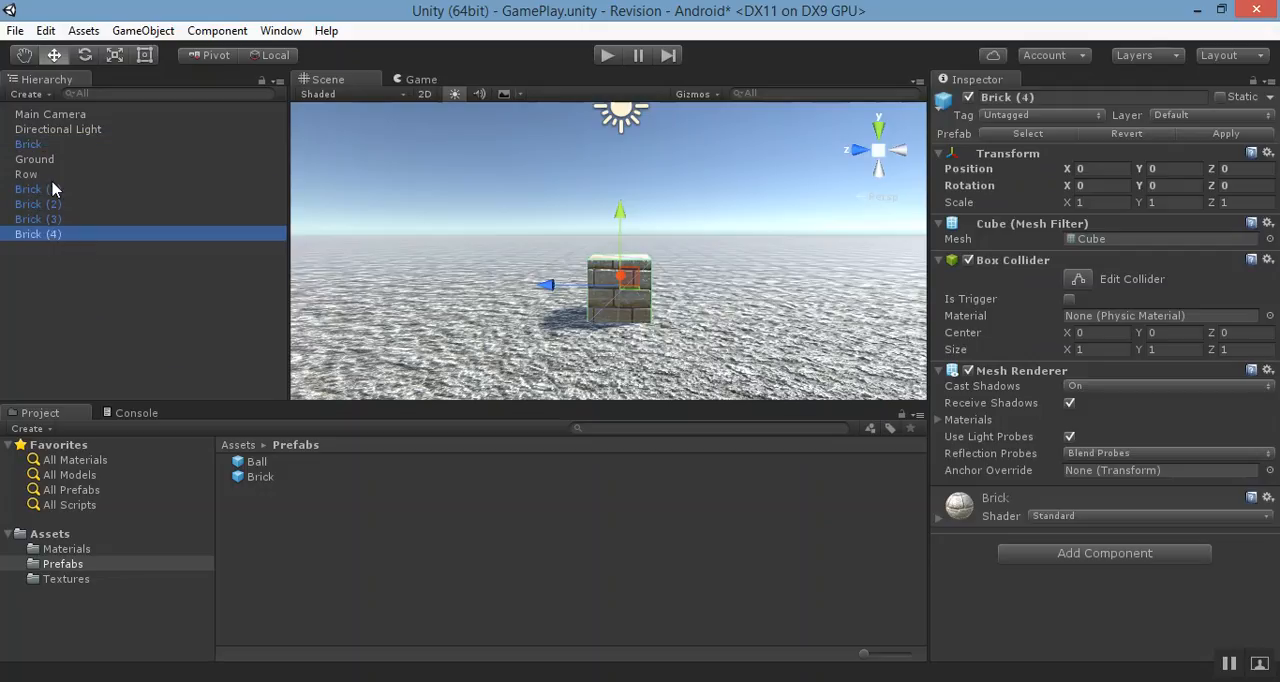
- Duplicate the Brick and check the copies through the game camera view
left_click(28, 144)
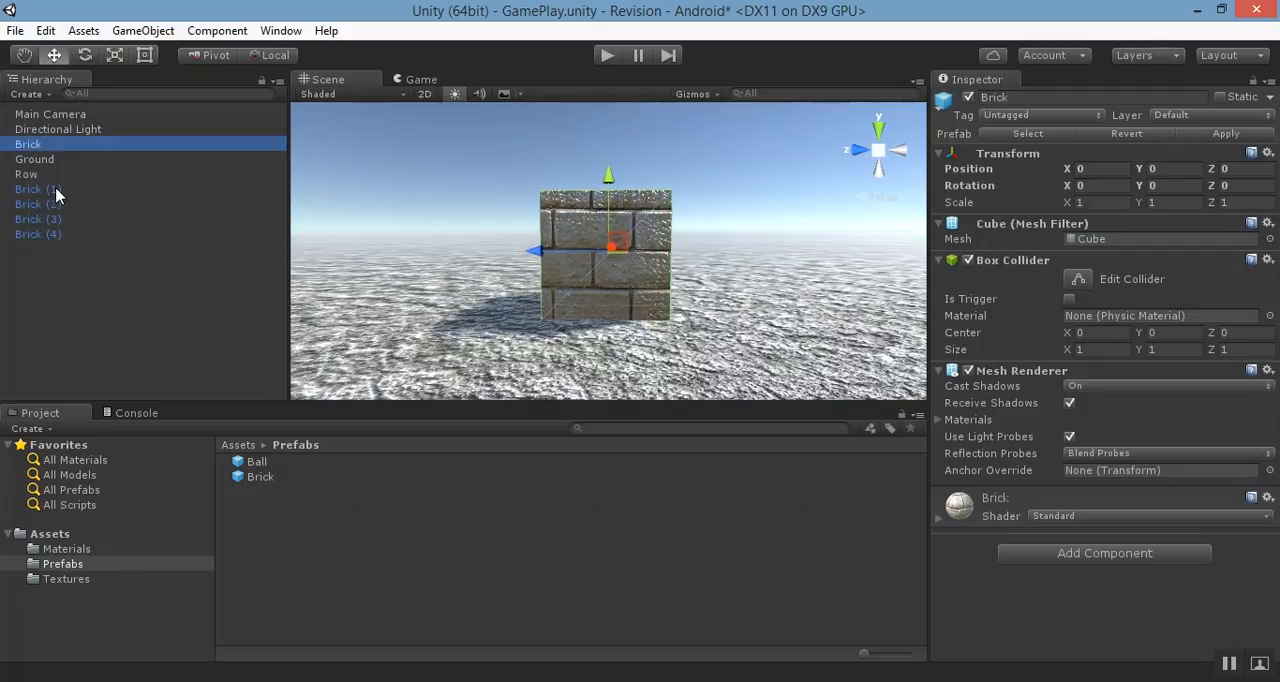
left_click(38, 188)
type("1")
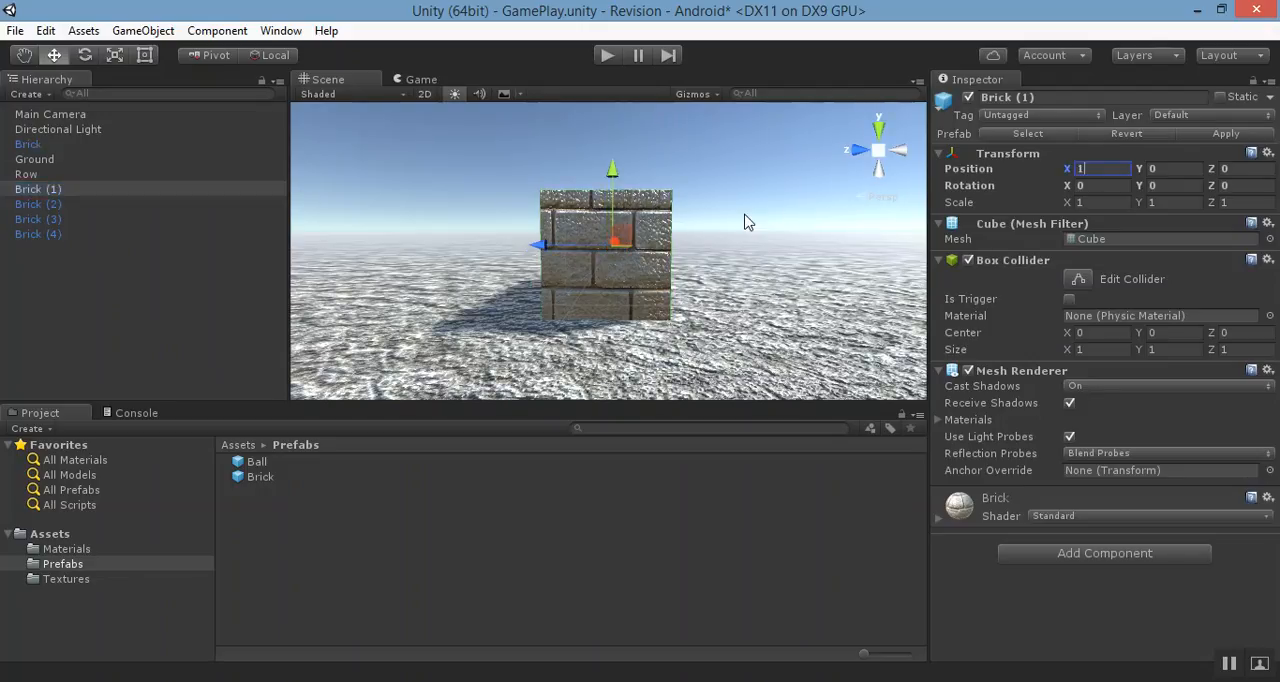
mouse_move(984, 228)
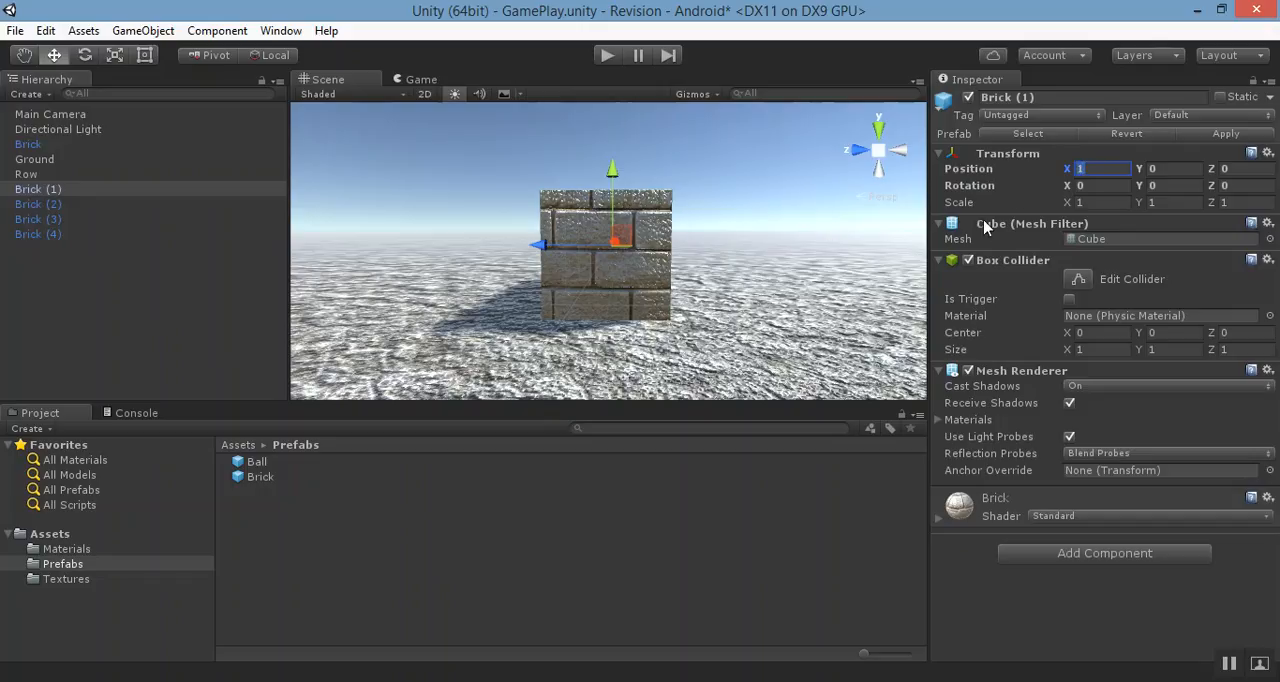
left_click(424, 80)
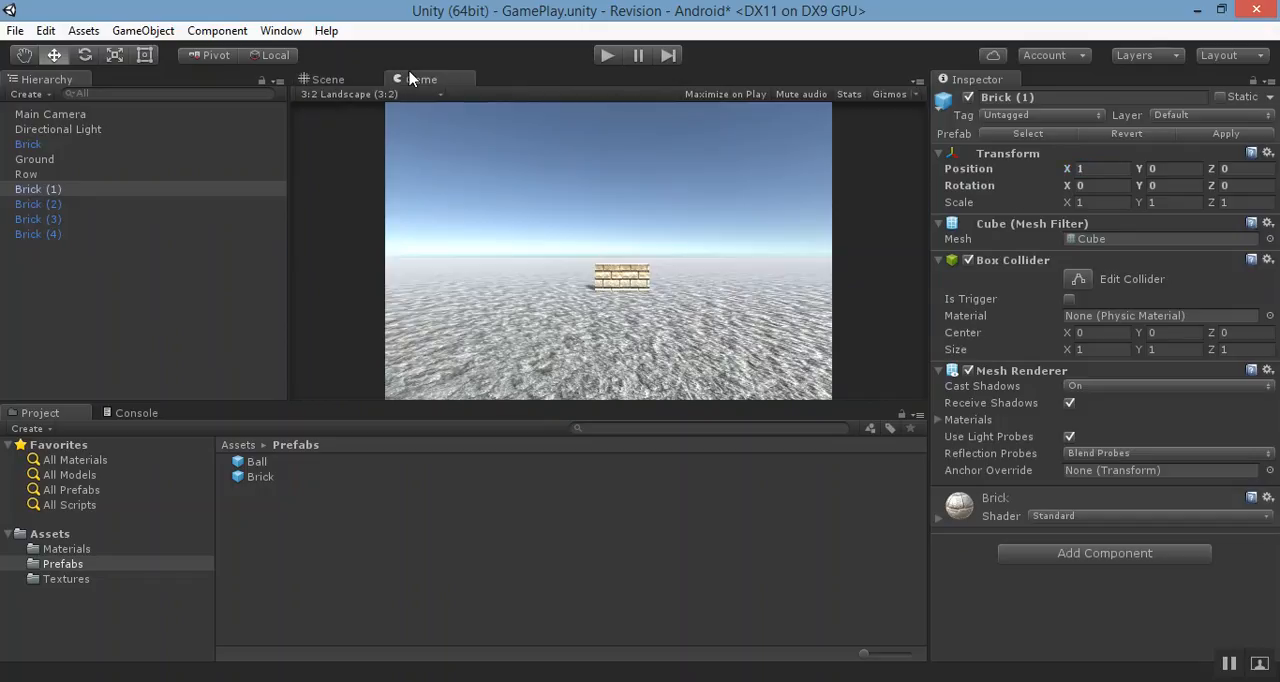
left_click(328, 80)
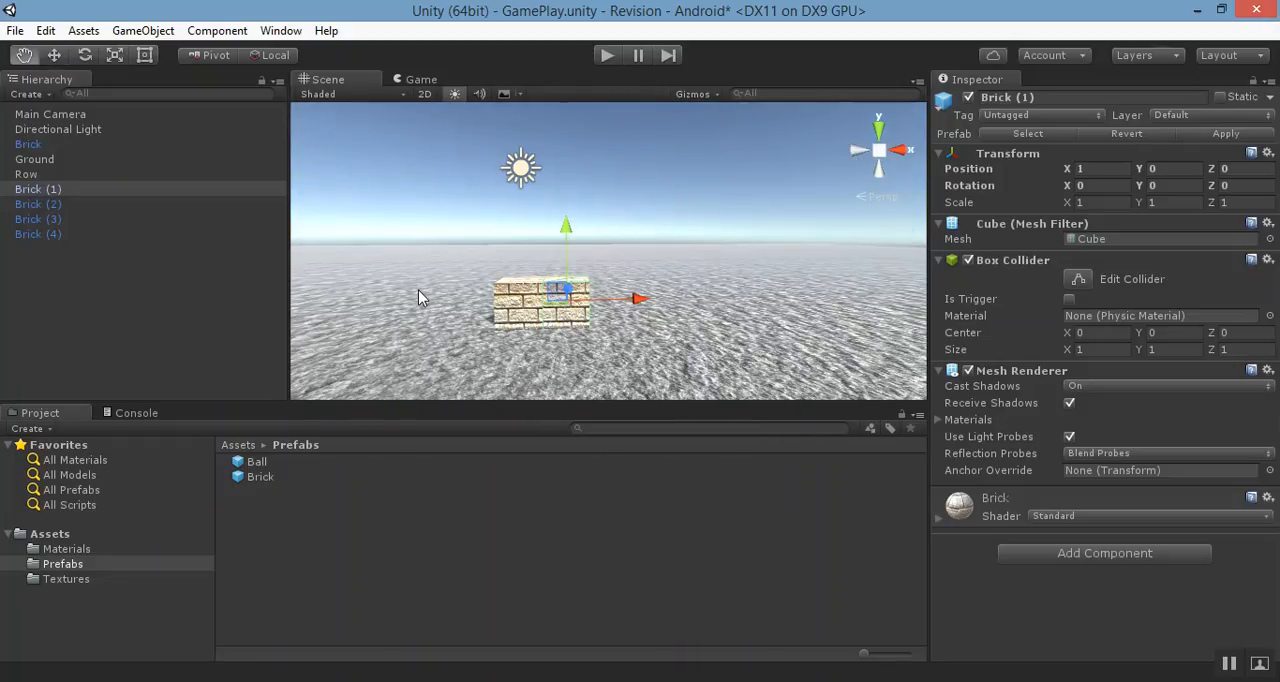
left_click_drag(420, 296, 520, 264)
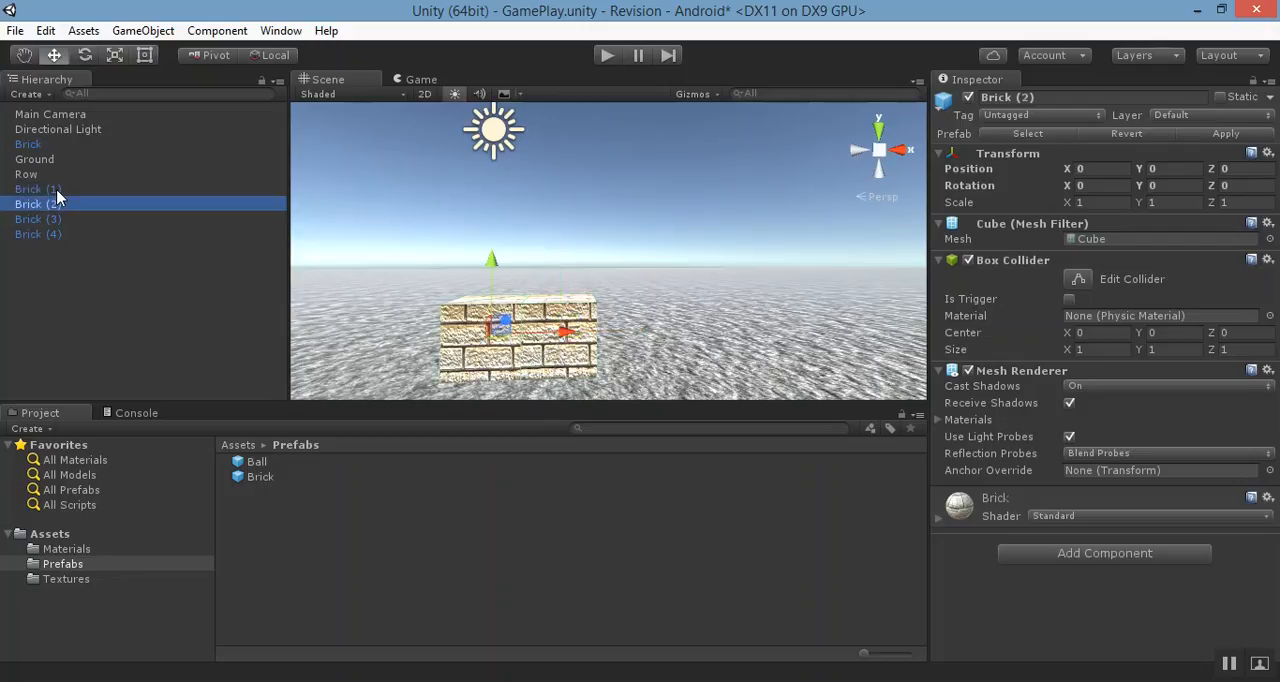
mouse_move(472, 218)
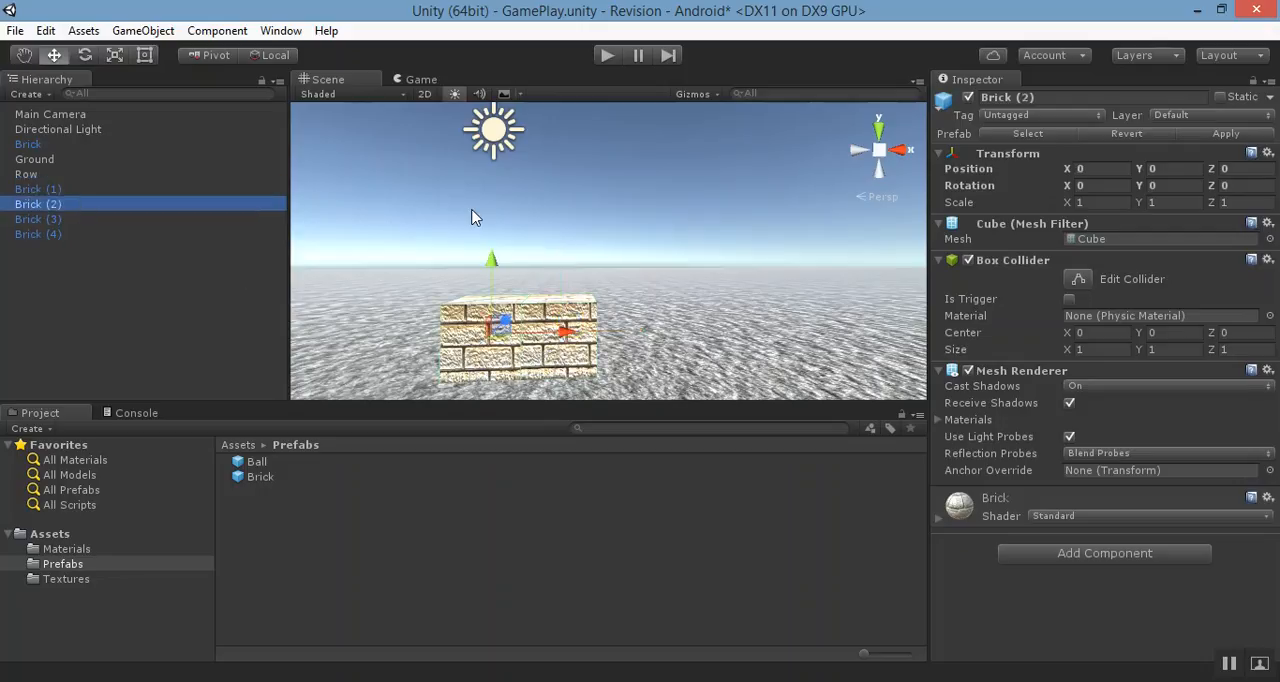
- Set each brick copy's Position X so they sit side by side, Brick (4) at -2
left_click(1100, 168)
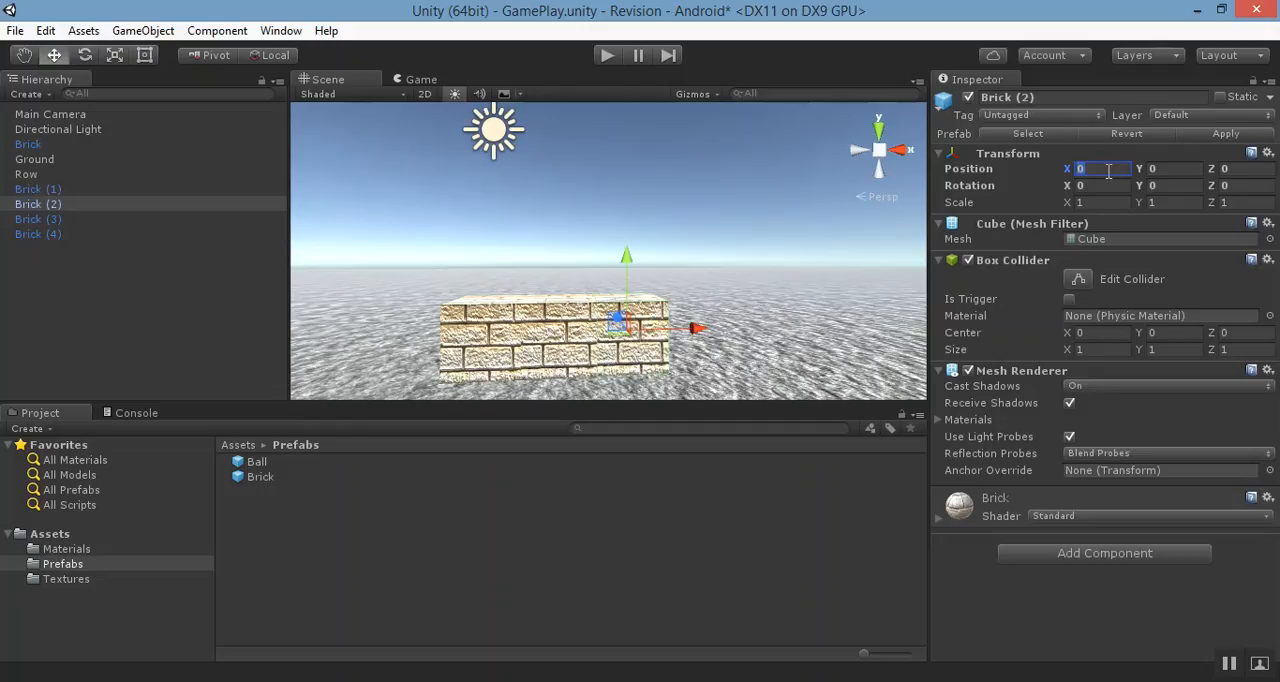
left_click(38, 220)
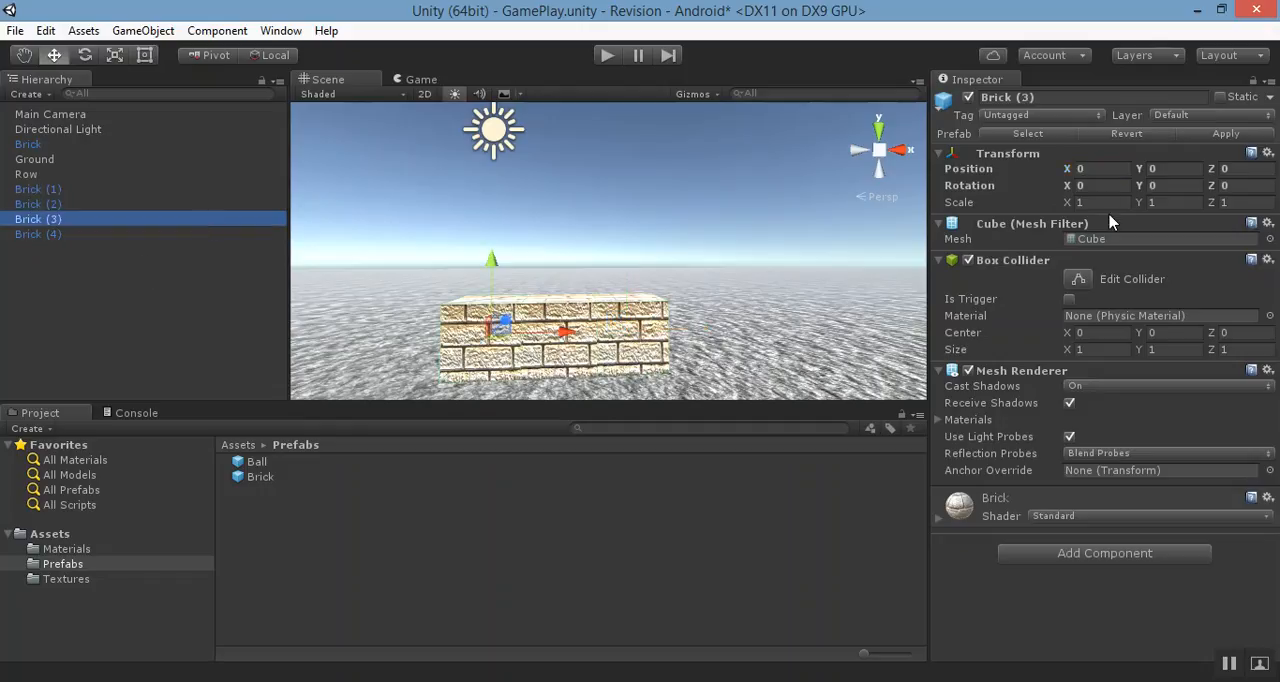
left_click(1096, 168)
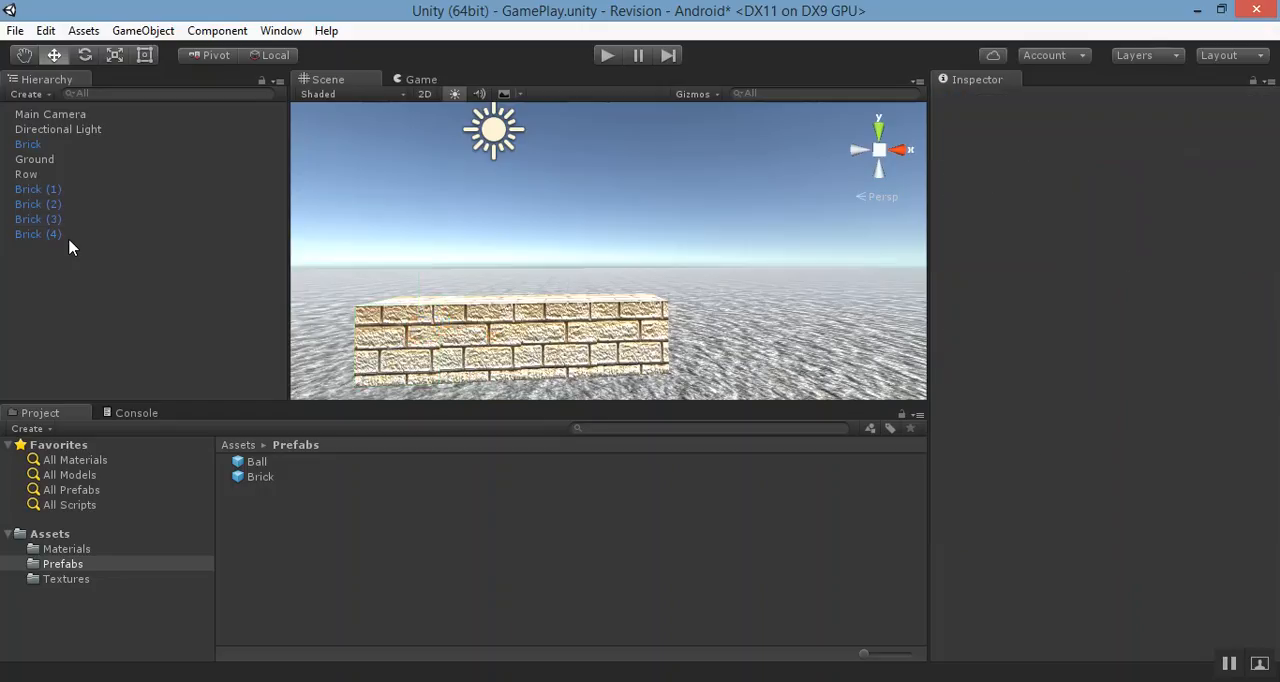
left_click(38, 234)
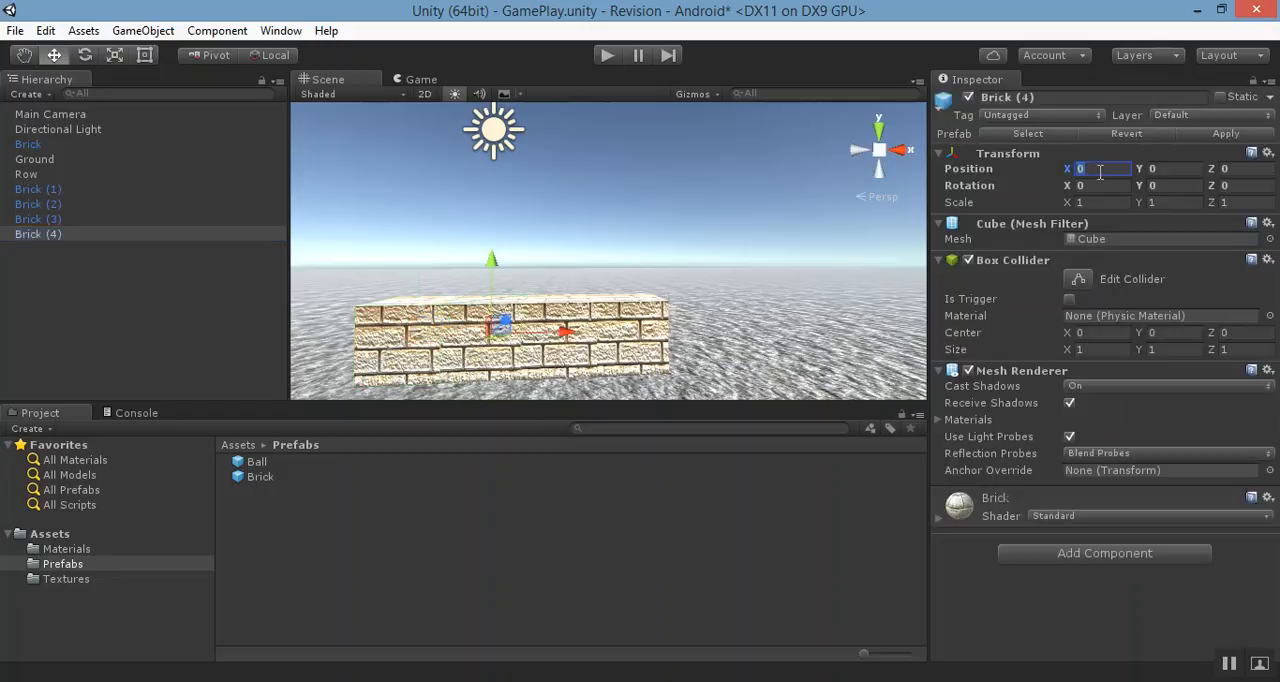
type("-2")
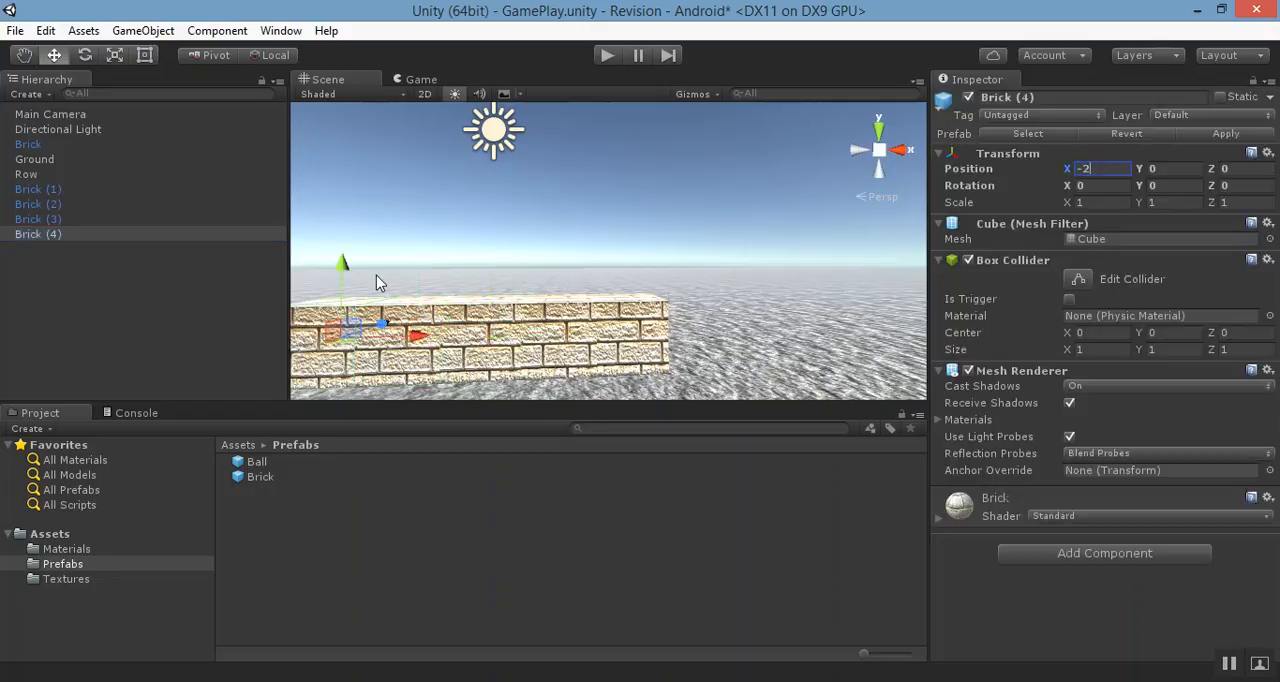
left_click(38, 188)
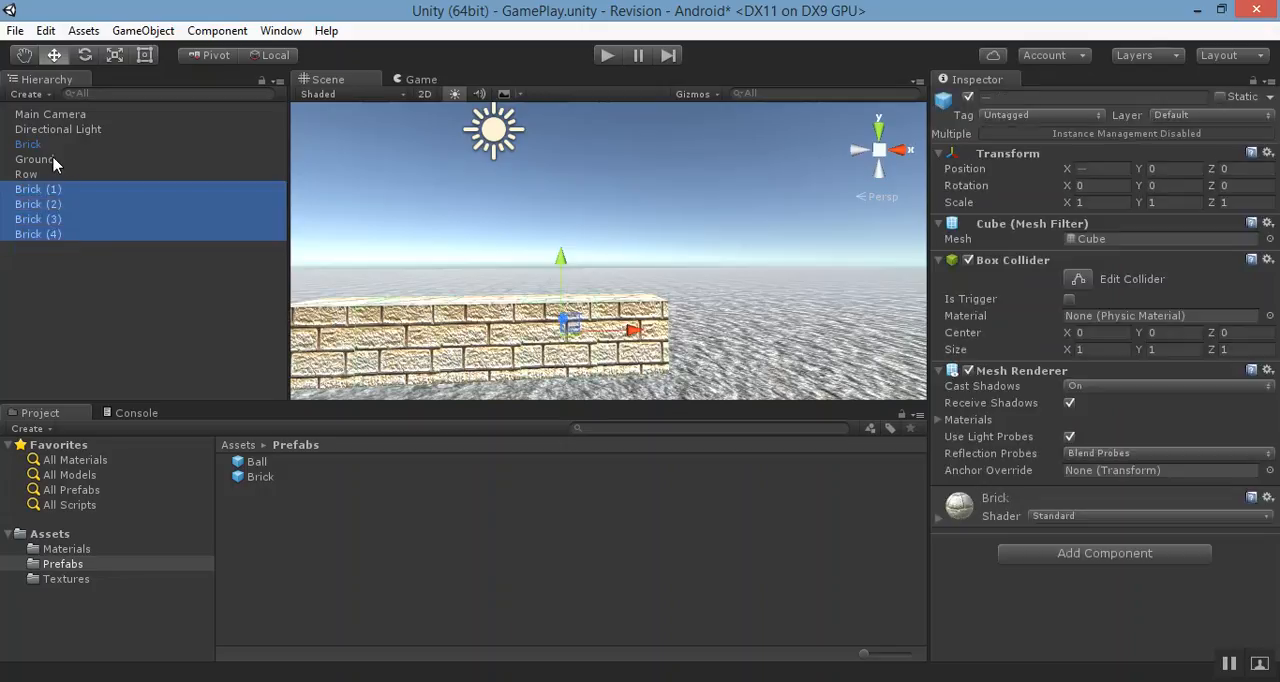
- Nest Brick through Brick (4) under Row and collapse it in the Hierarchy
left_click(28, 144)
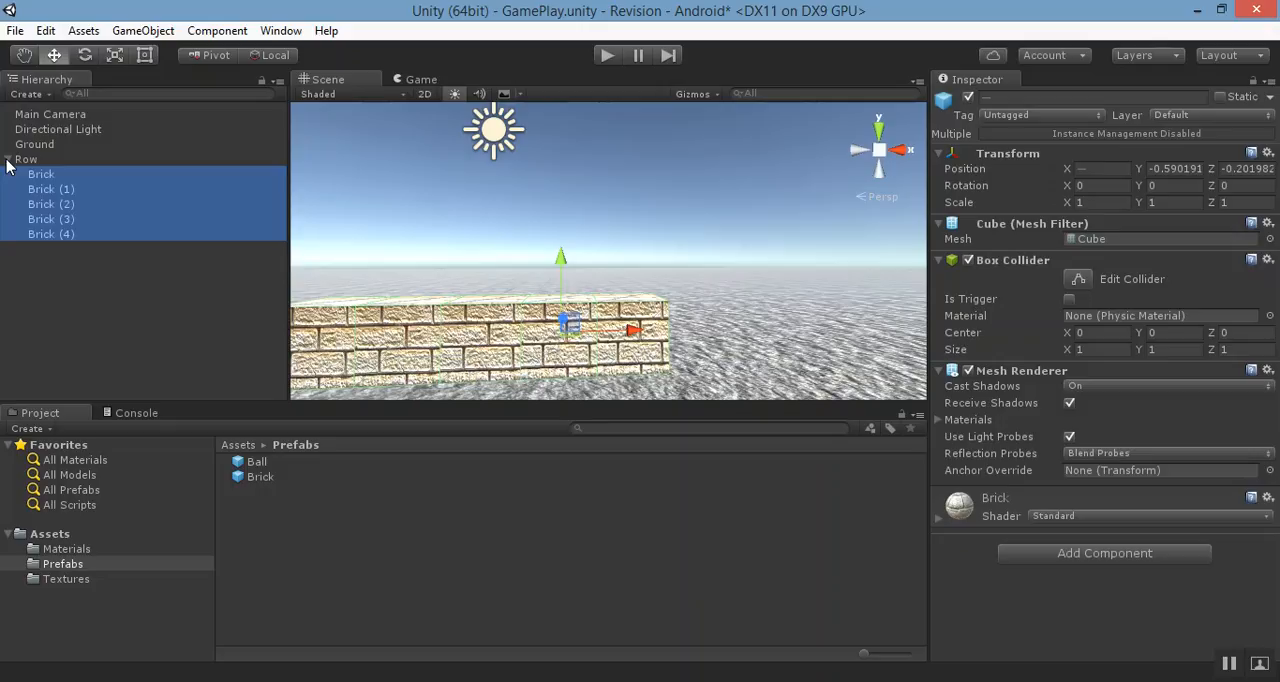
left_click(8, 160)
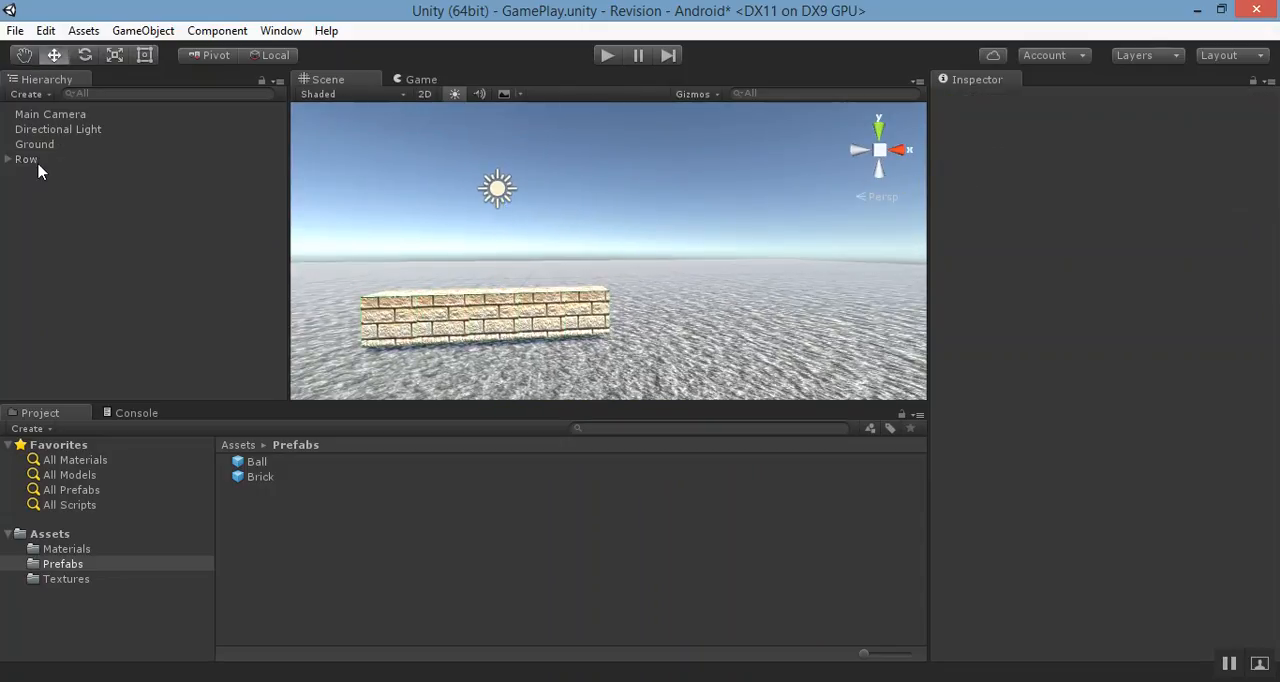
- Zero Row's position and set Ground's Position Y to -1 beneath the bricks
left_click(26, 160)
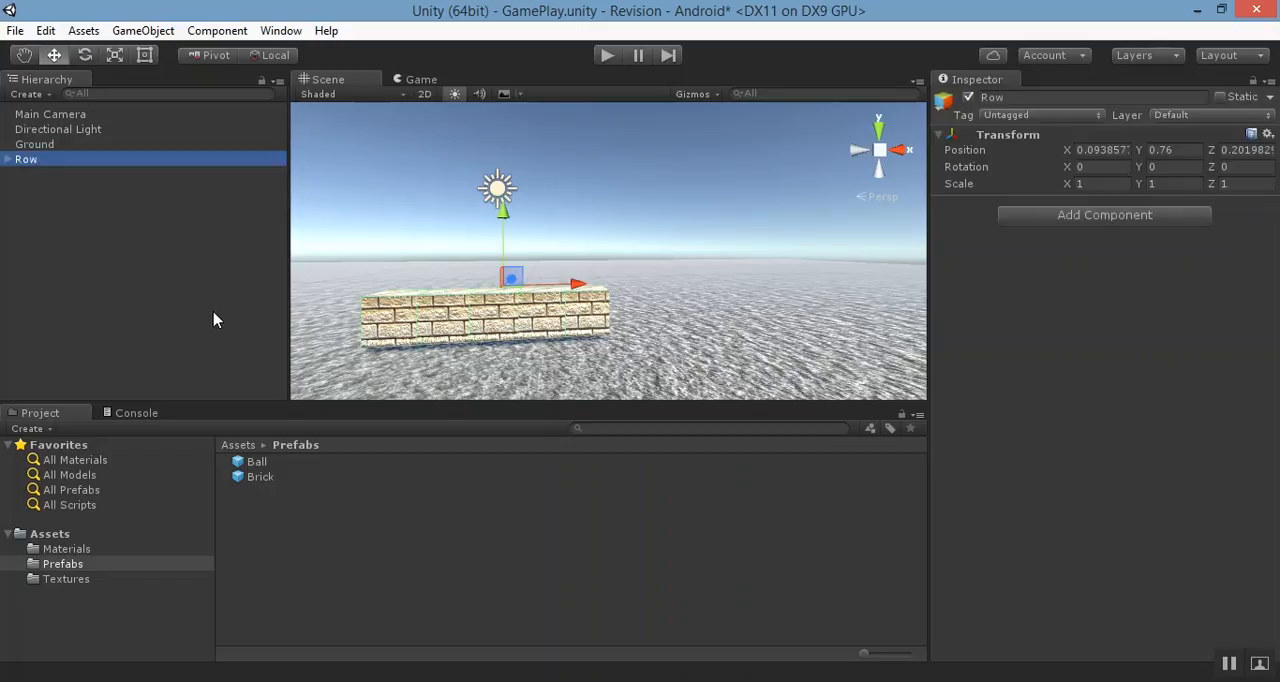
left_click(1104, 150)
type("0")
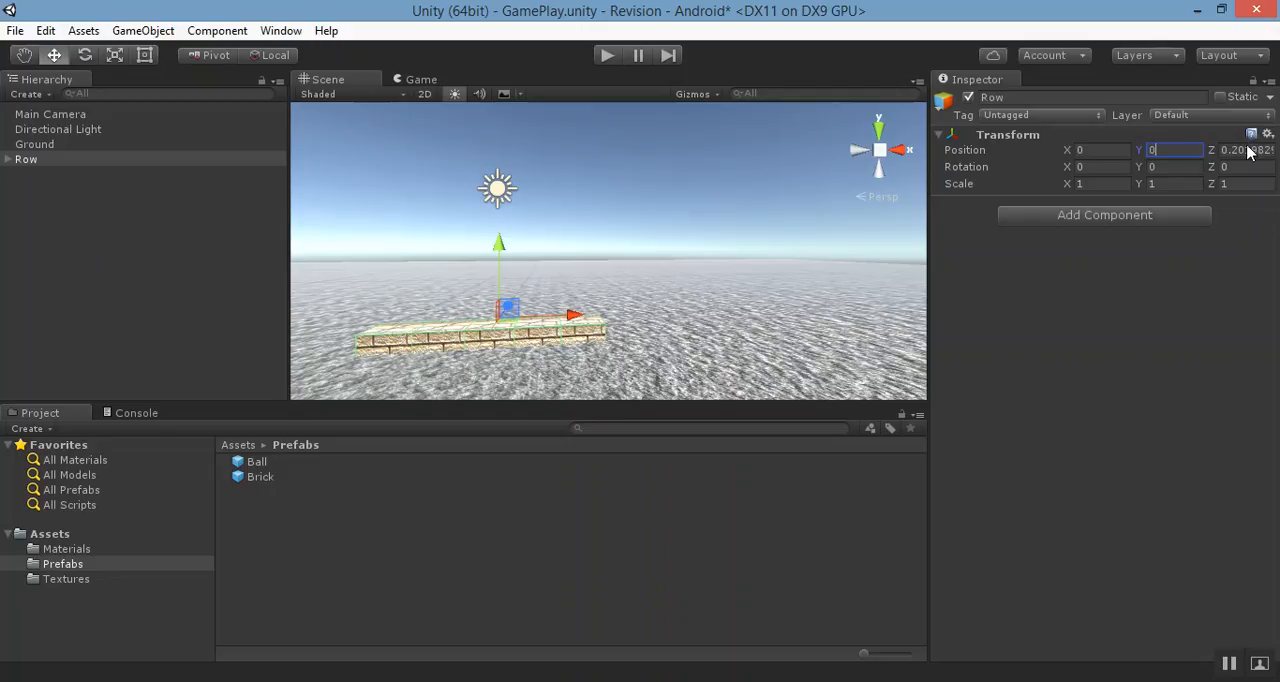
left_click(34, 144)
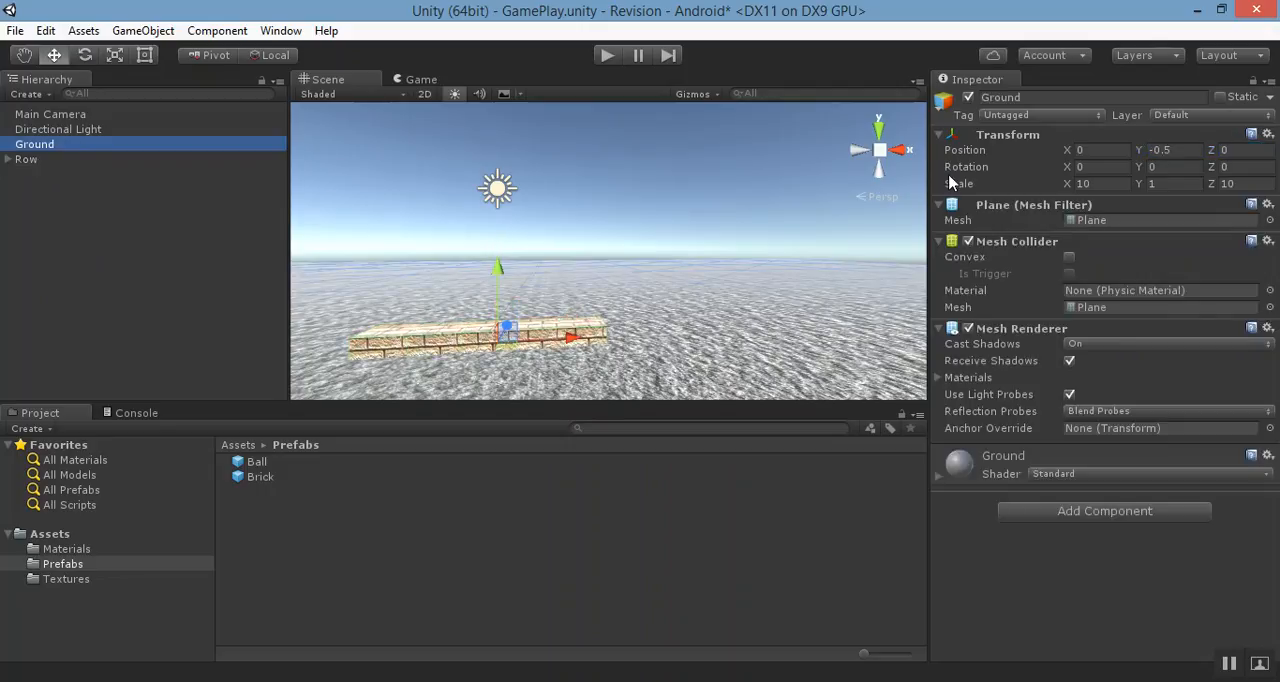
mouse_move(1164, 166)
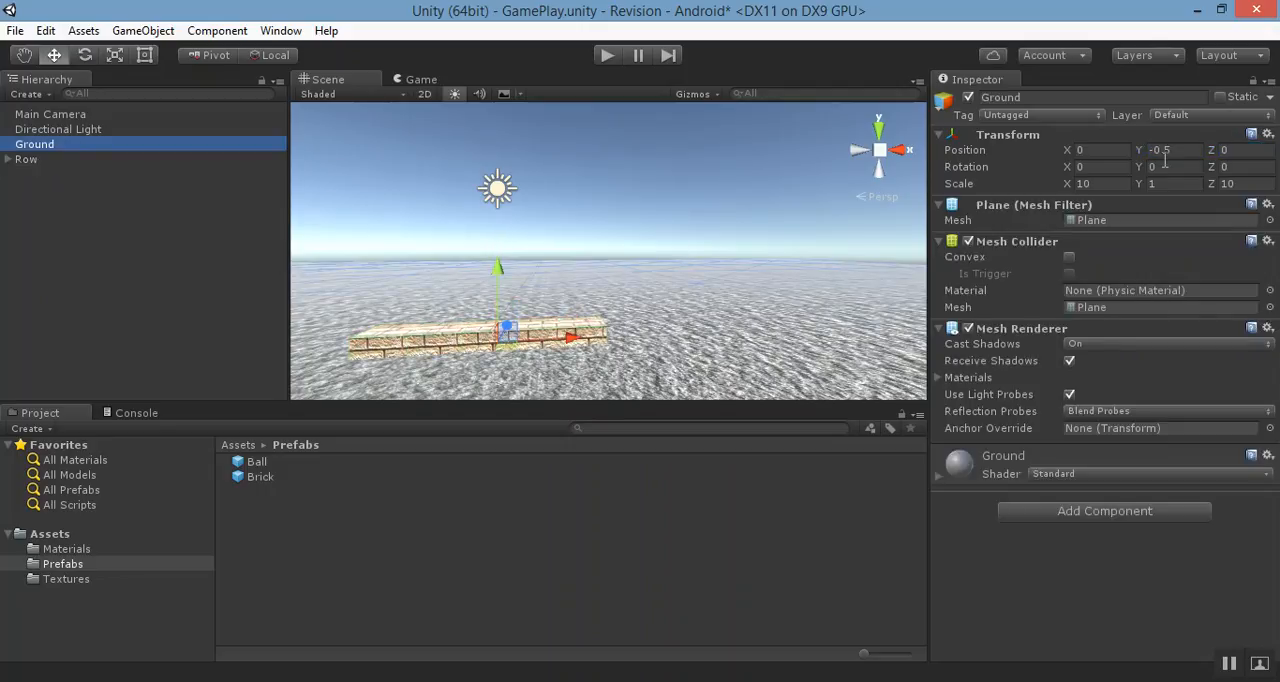
left_click(1160, 150)
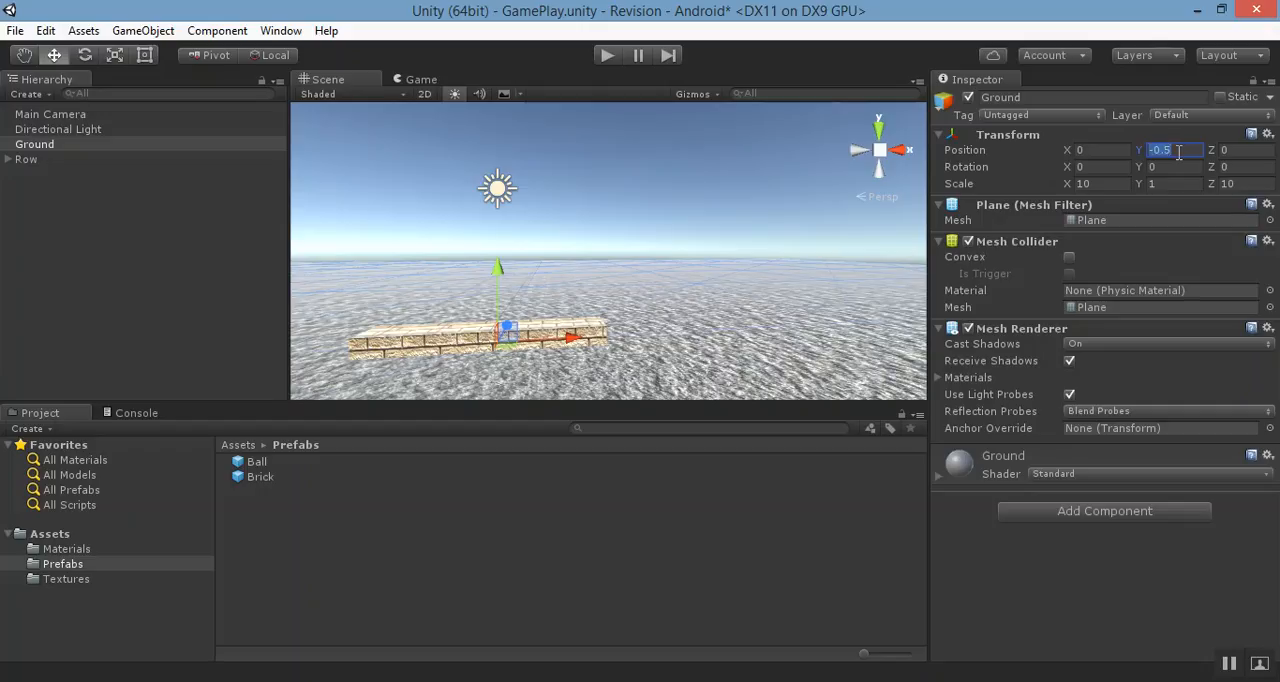
type("-1")
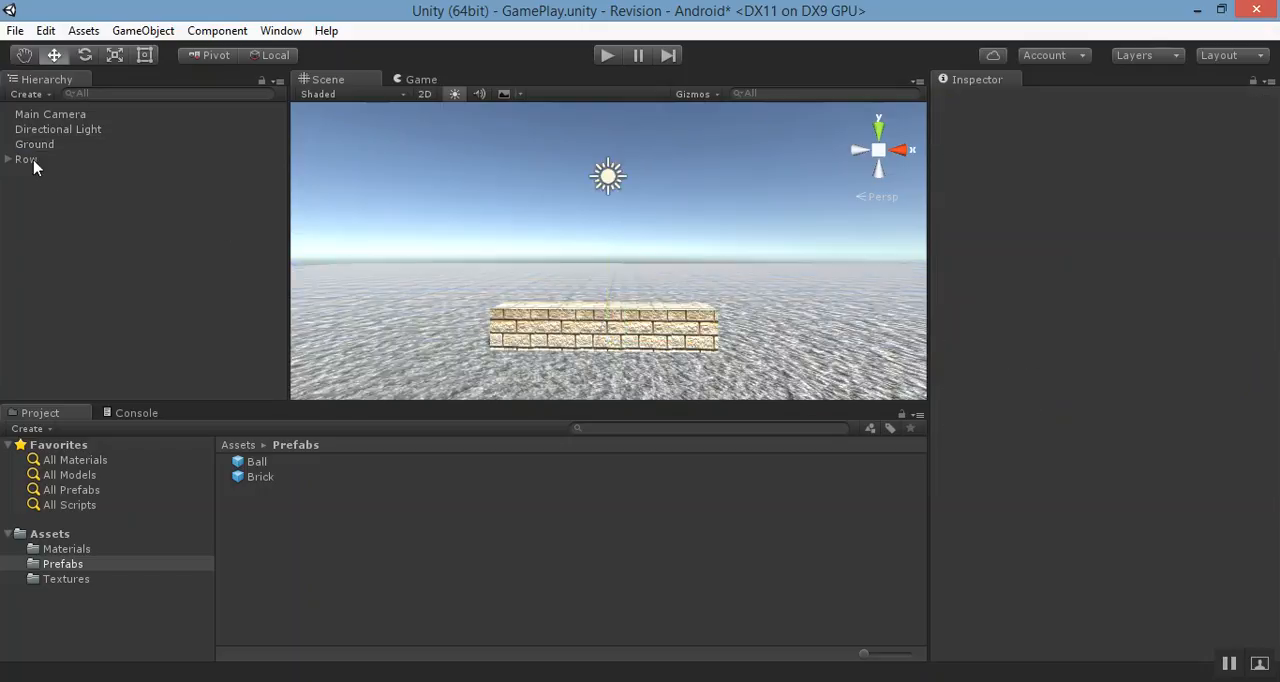
- Duplicate Row four times and set Row (1)–(4) to heights 1, 2, 3 and 4
left_click(26, 160)
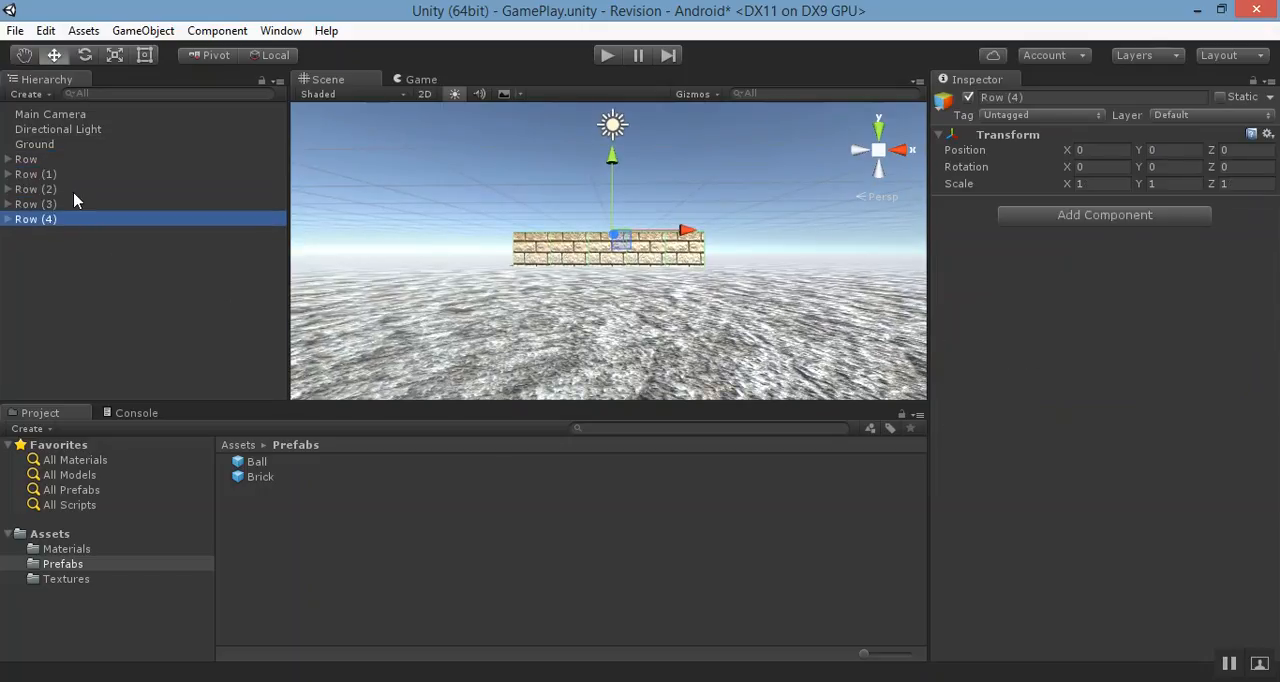
left_click(36, 172)
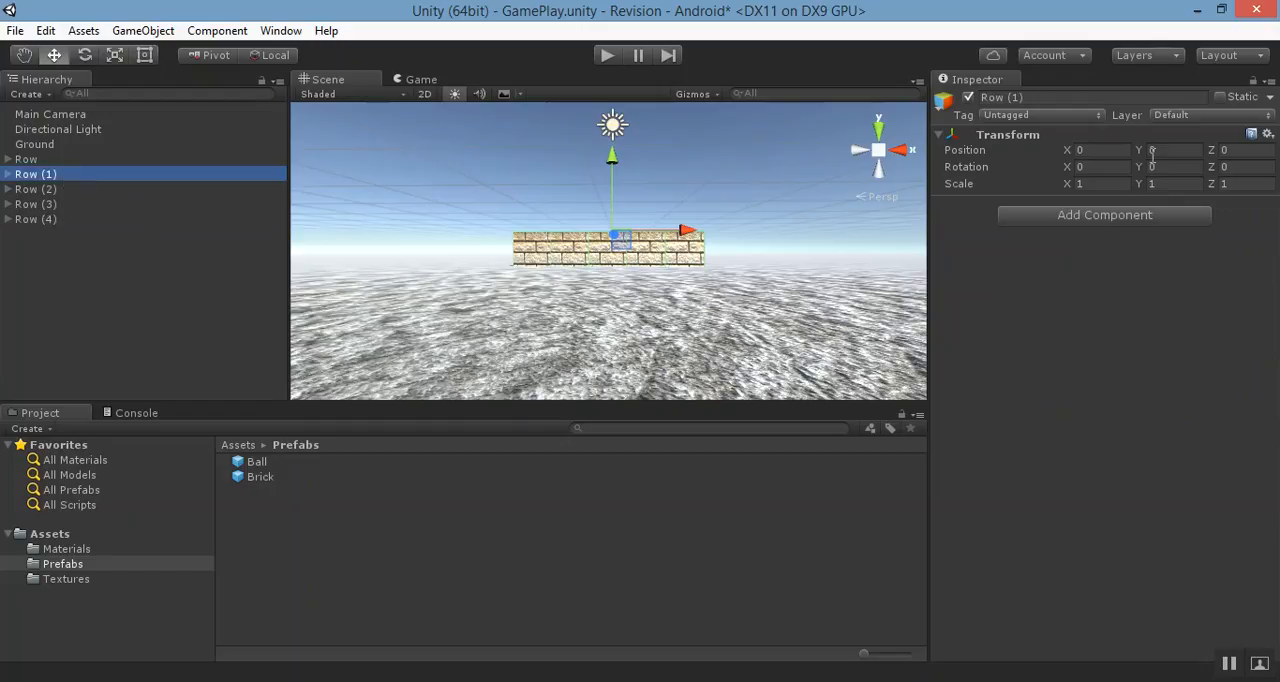
left_click(36, 188)
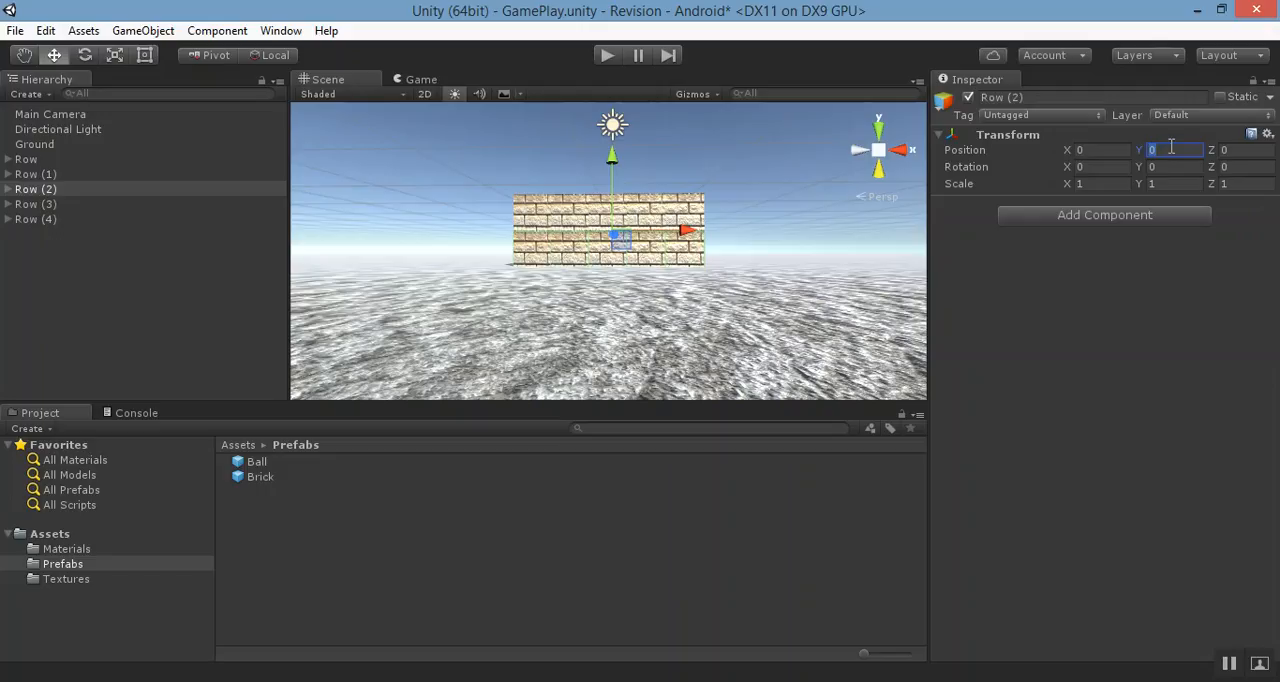
left_click(36, 204)
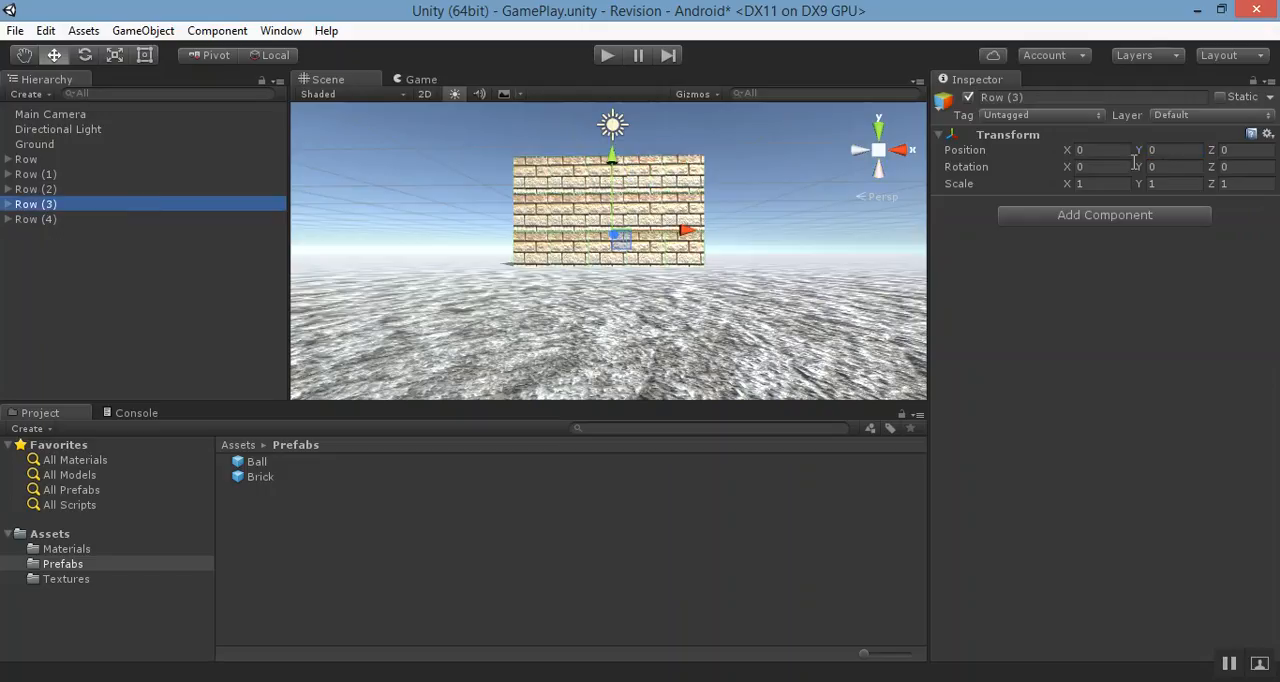
type("3")
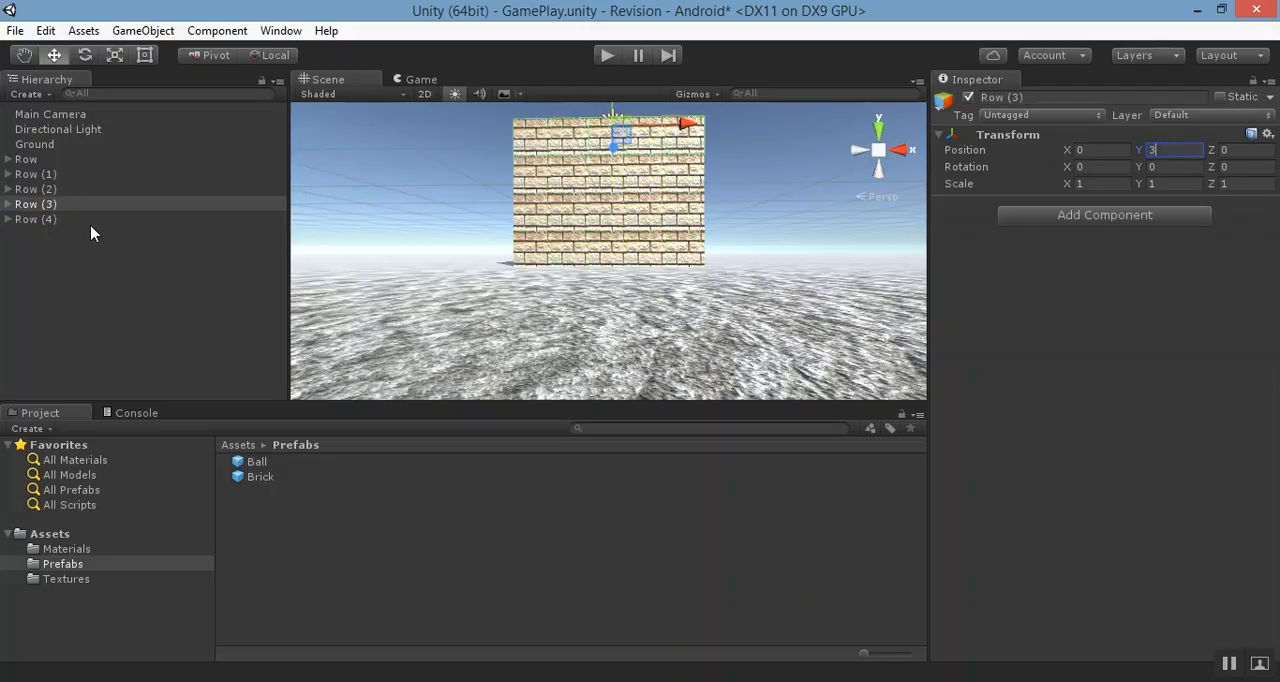
left_click(36, 220)
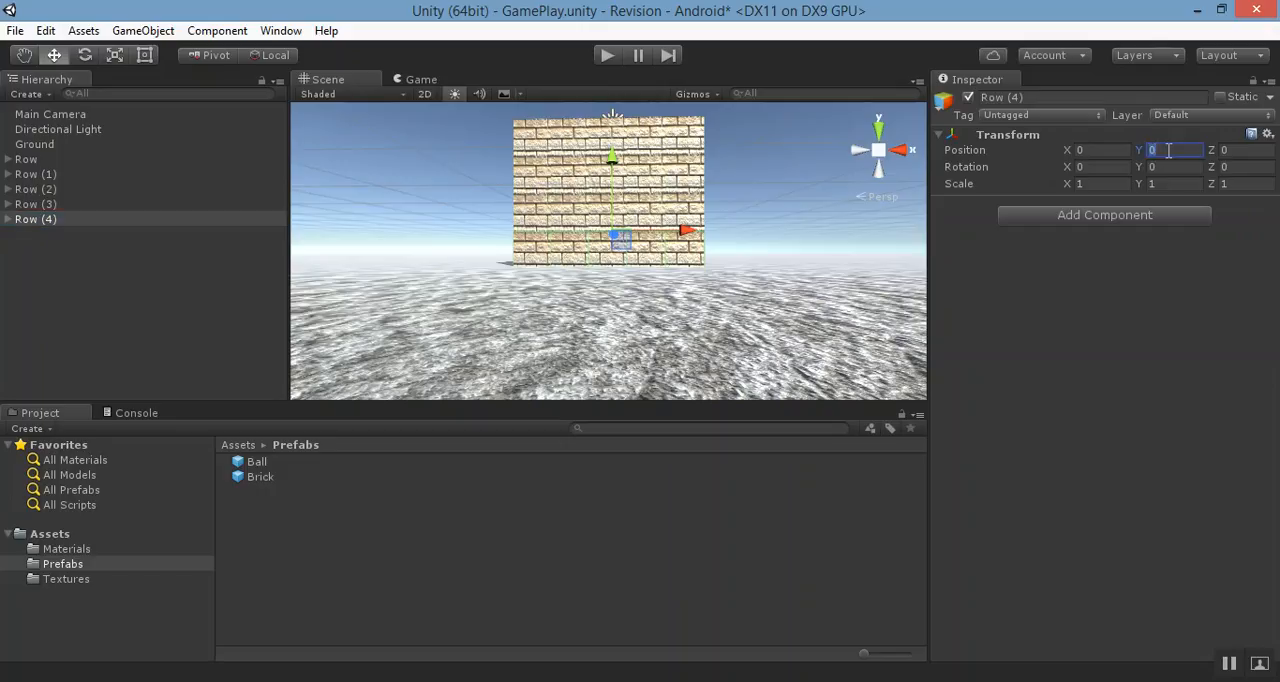
type("4")
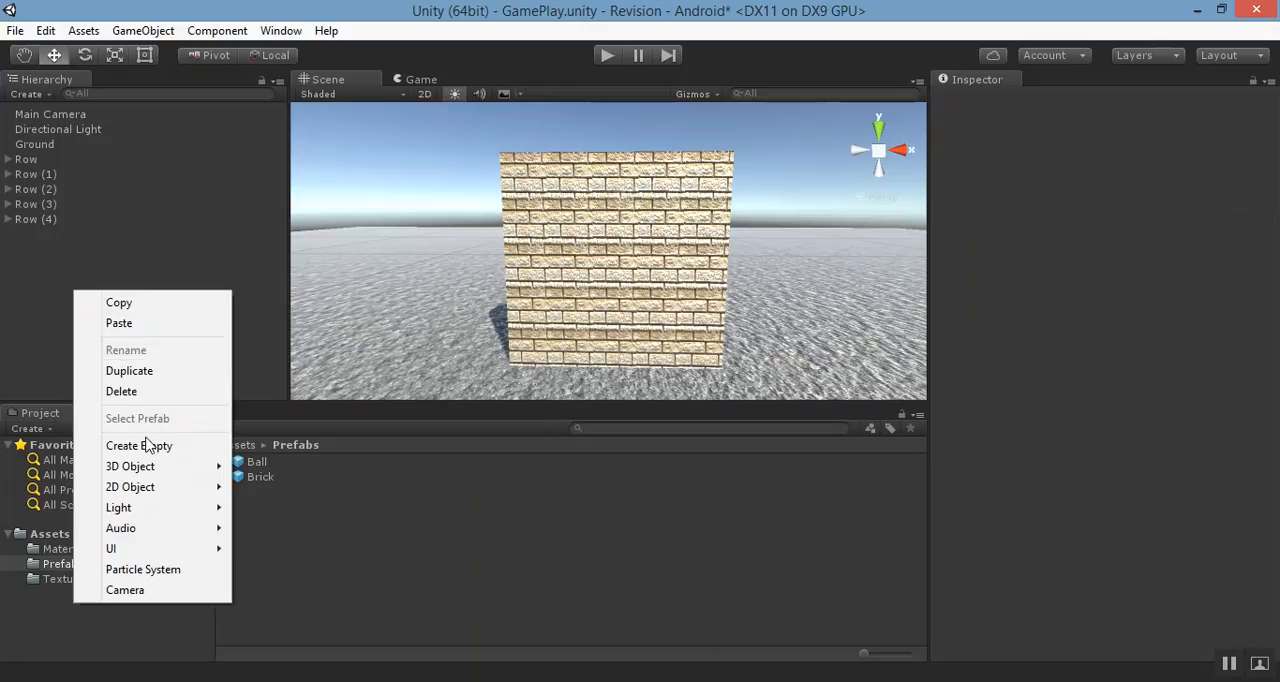
- Create an empty object named Wall and nest all five rows under it
left_click(138, 444)
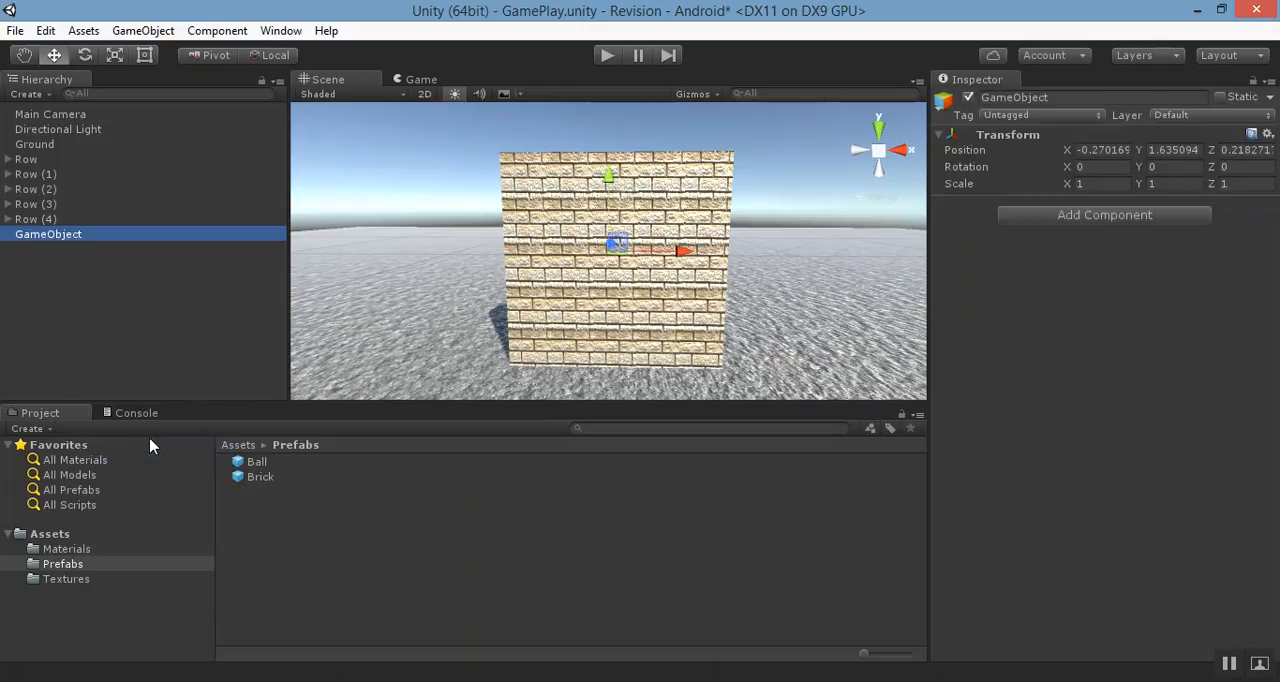
type("Wall")
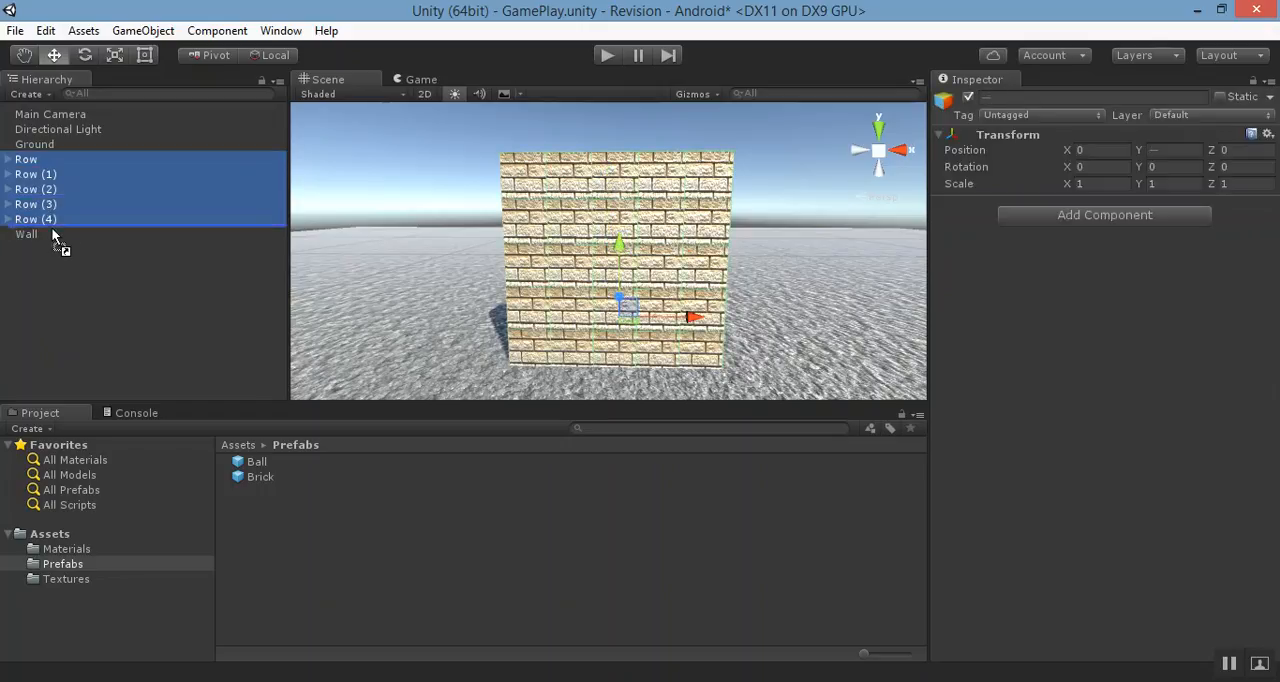
left_click(26, 160)
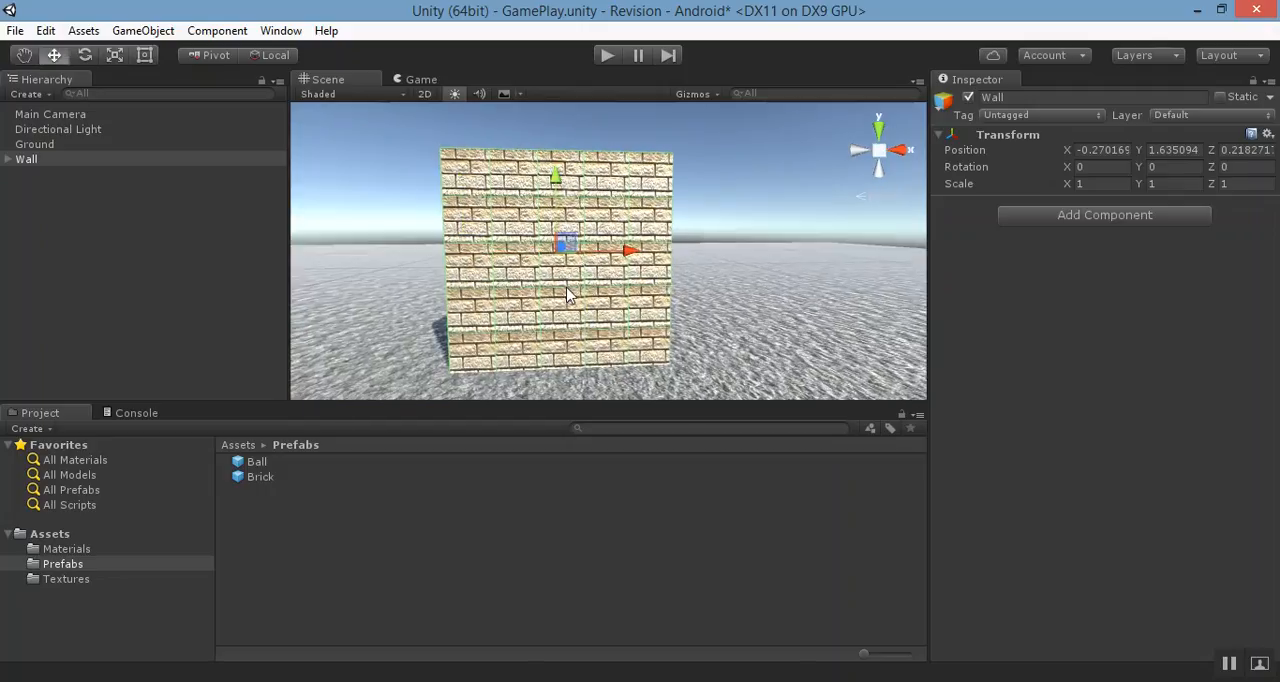
mouse_move(1020, 500)
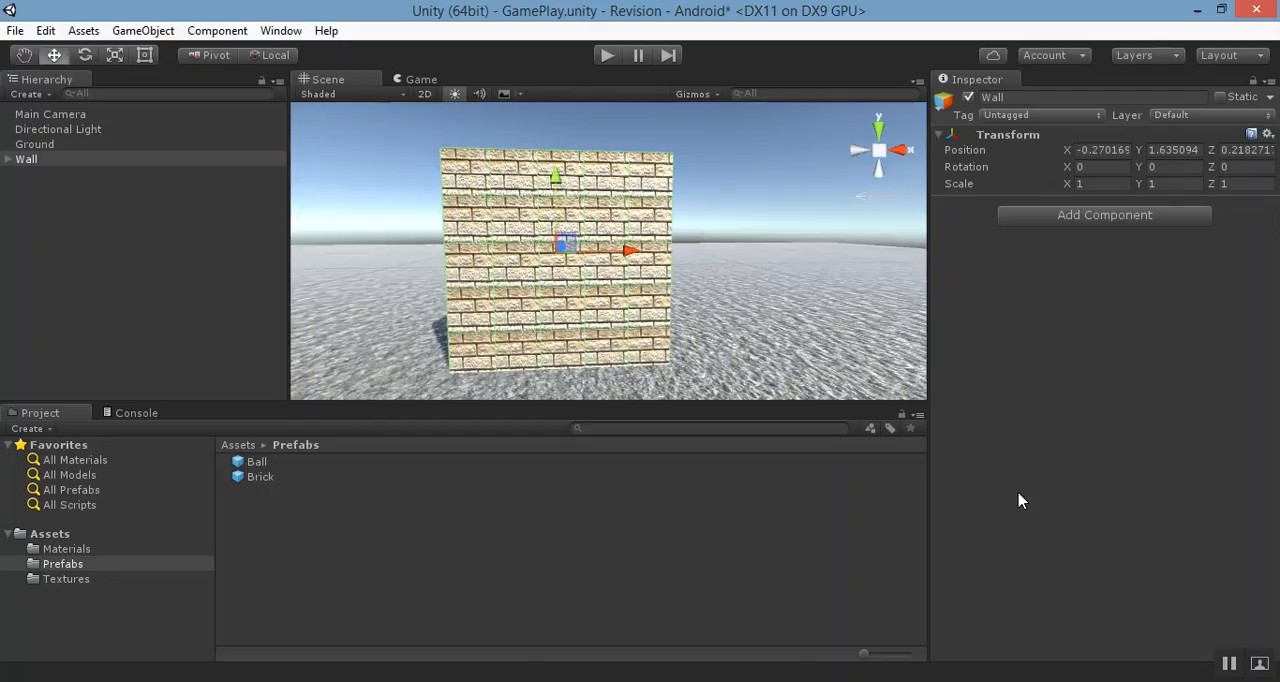